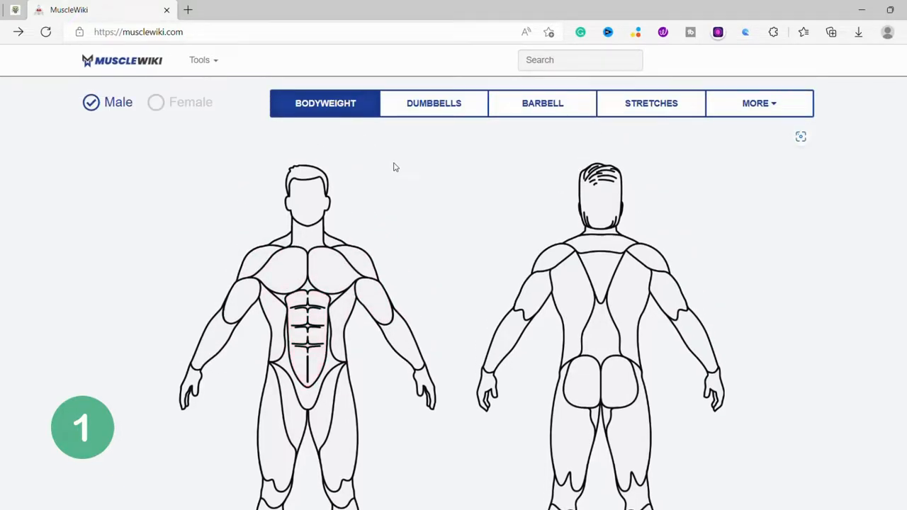
Step: Pick the abdominal muscles on the MuscleWiki body chart to open the Abdominals exercise list
scroll("down", 3)
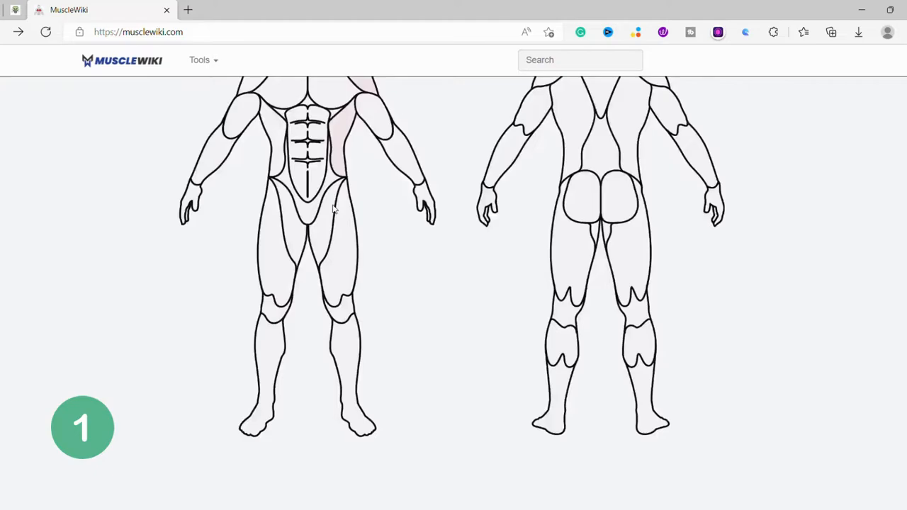
scroll("up", 3)
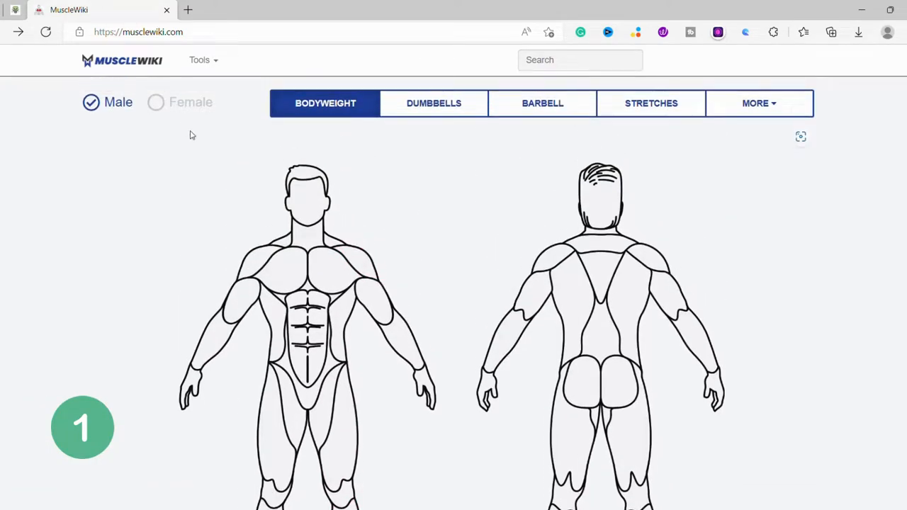
mouse_move(287, 241)
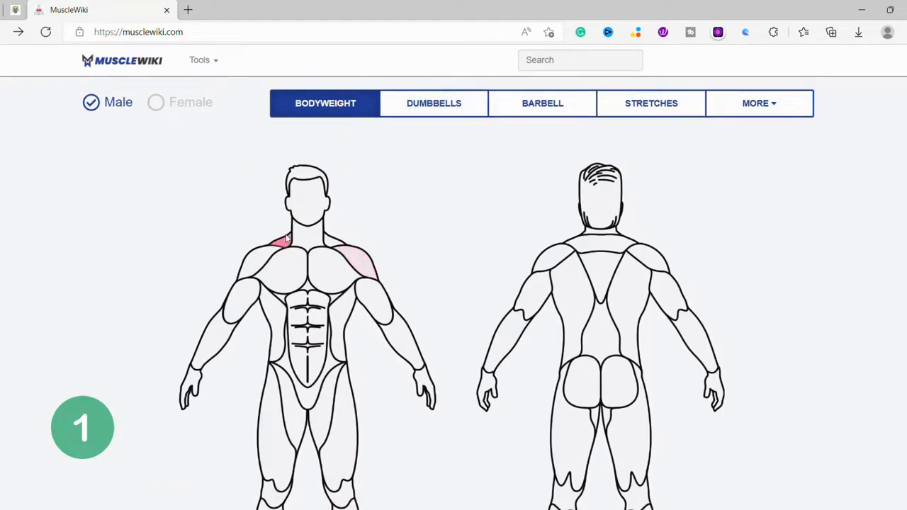
left_click(307, 333)
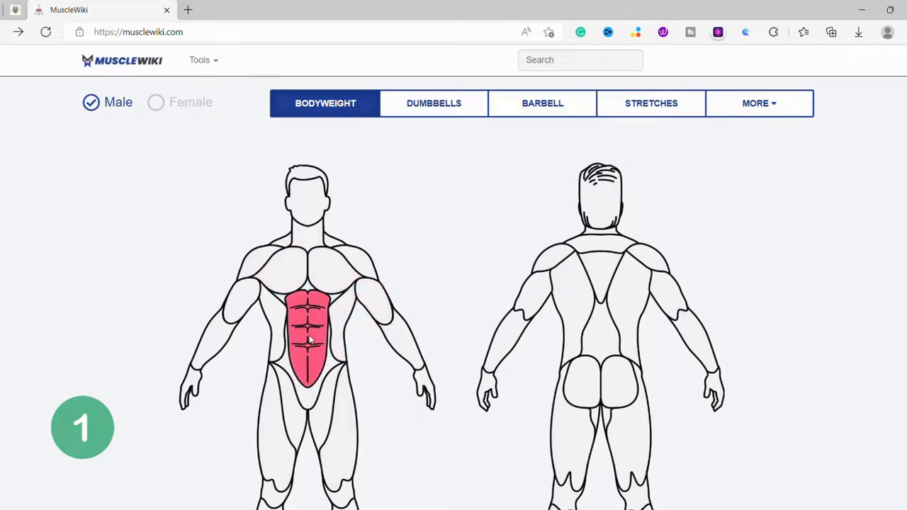
left_click(311, 326)
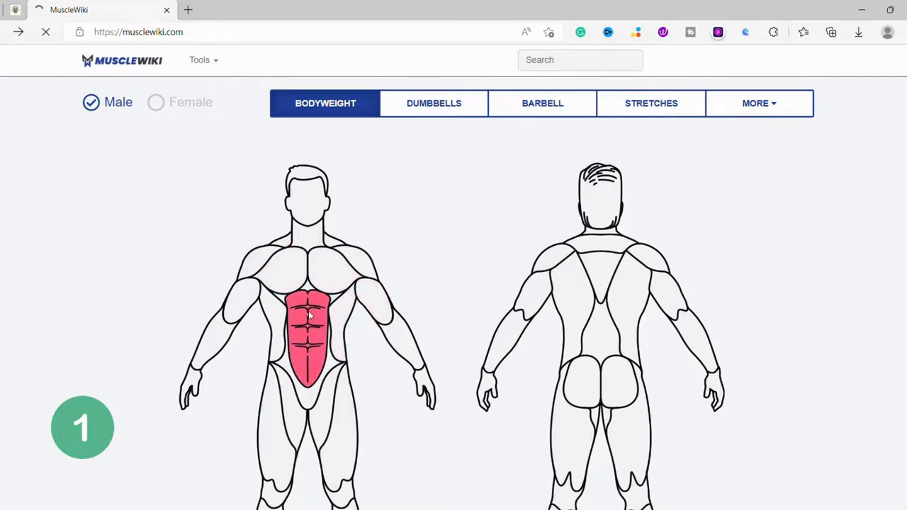
left_click(306, 333)
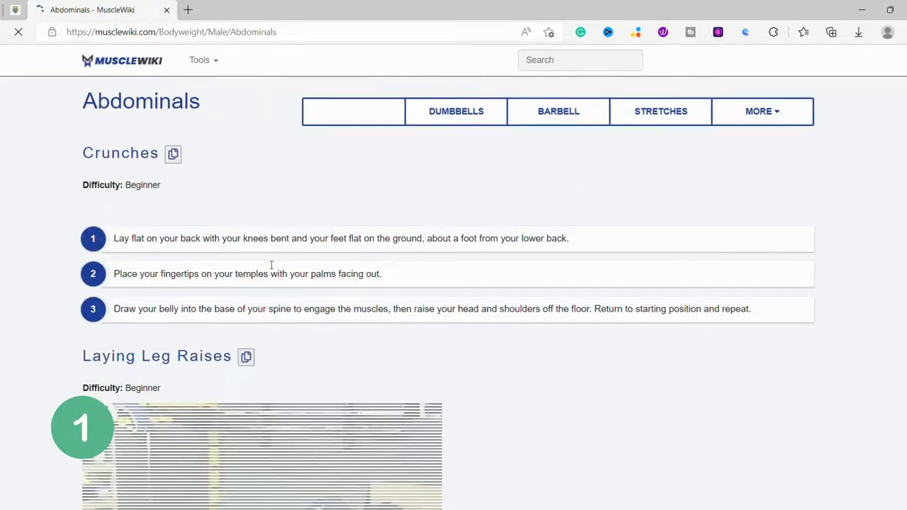
left_click(354, 111)
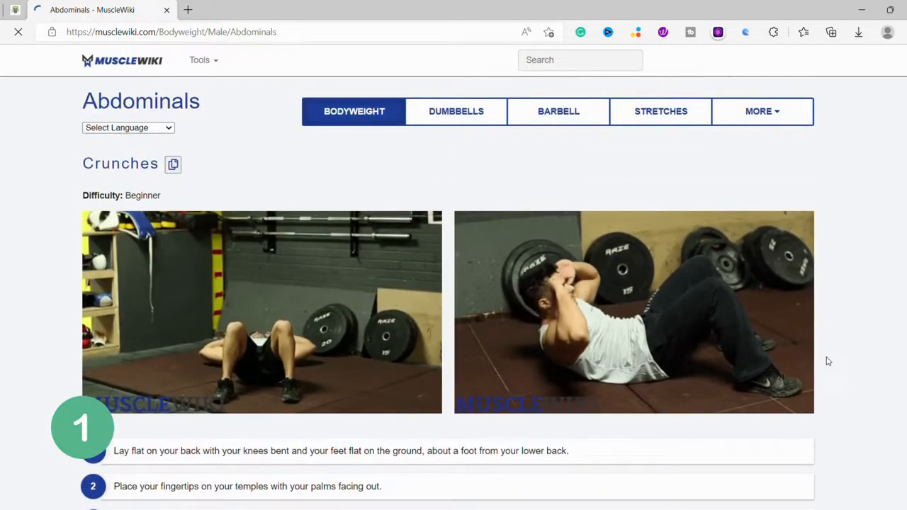
Step: Scroll through the abdominals bodyweight exercises such as Crunches and Laying Leg Raises
scroll("down", 3)
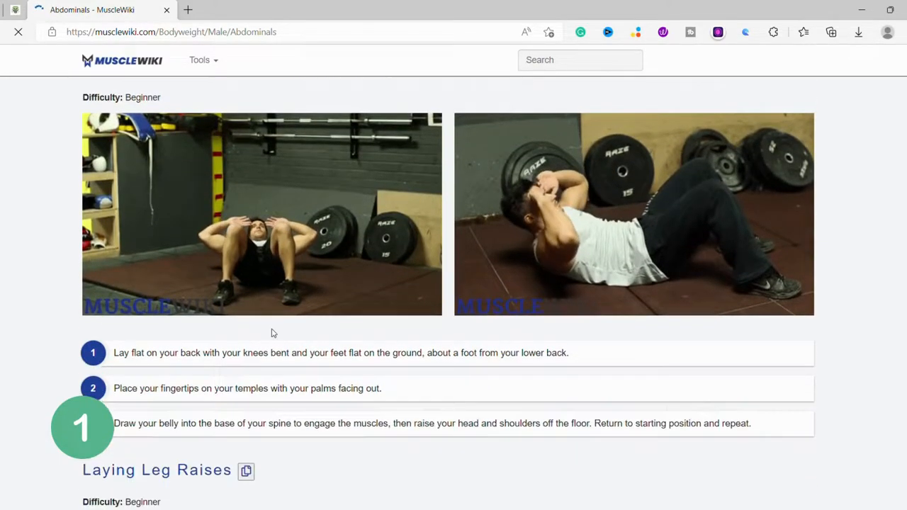
scroll("down", 3)
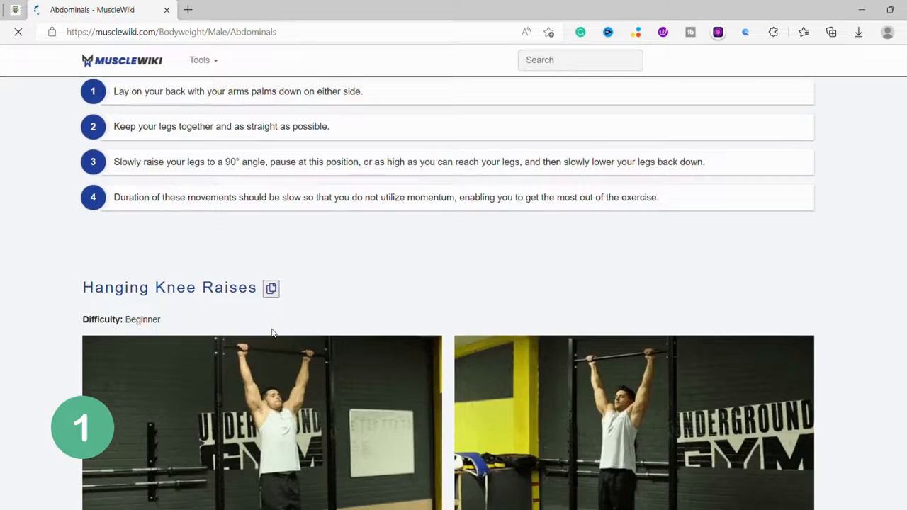
scroll("down", 3)
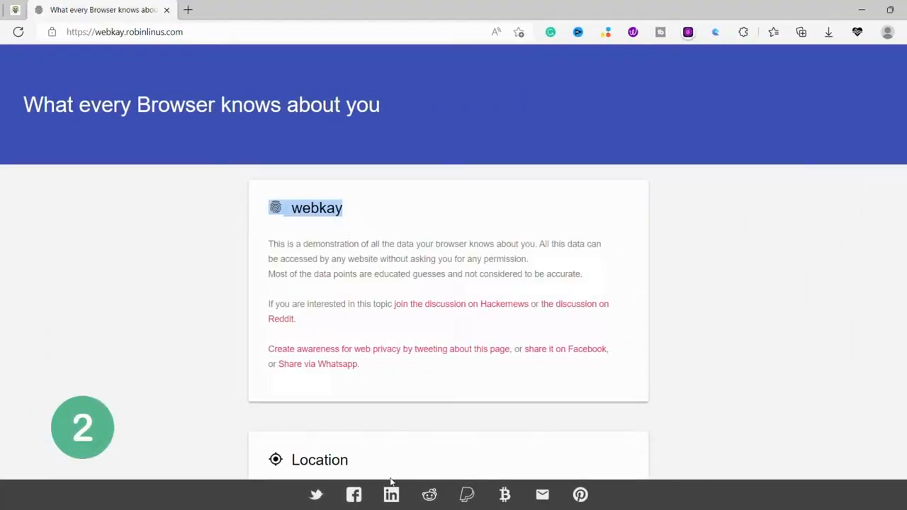
mouse_move(58, 76)
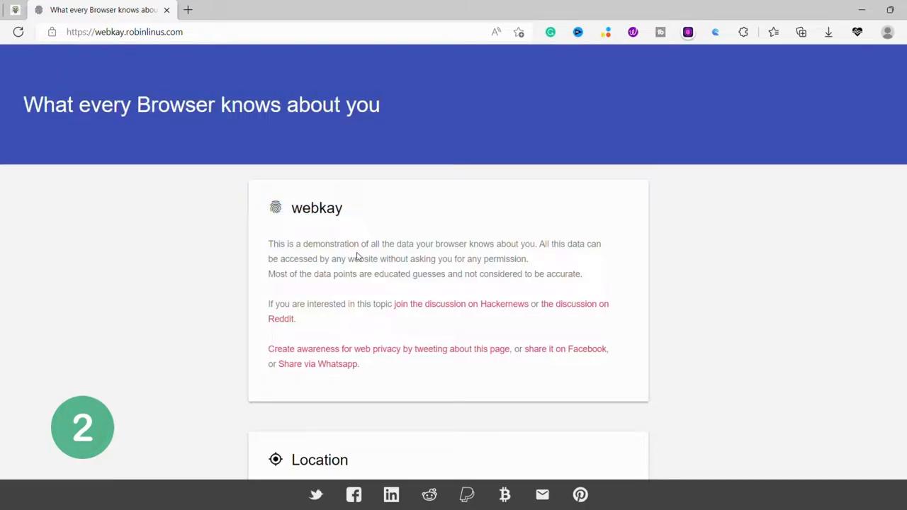
mouse_move(295, 269)
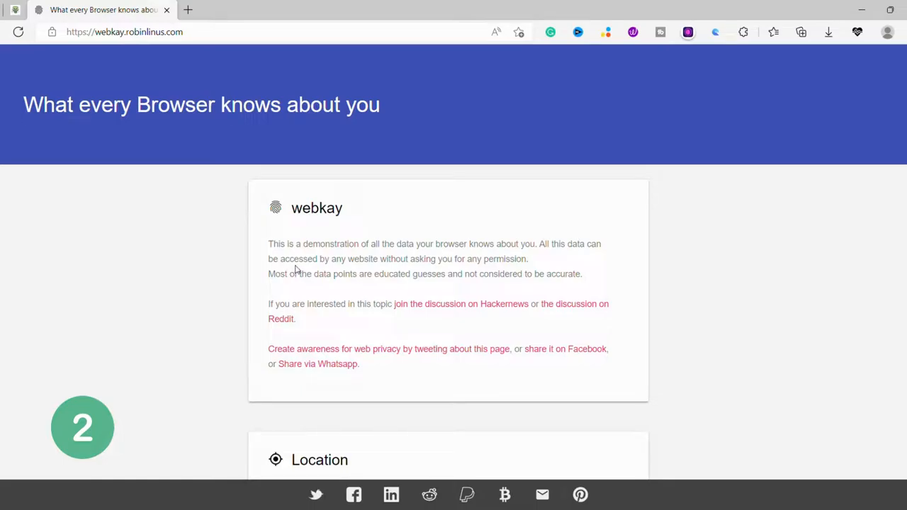
mouse_move(553, 239)
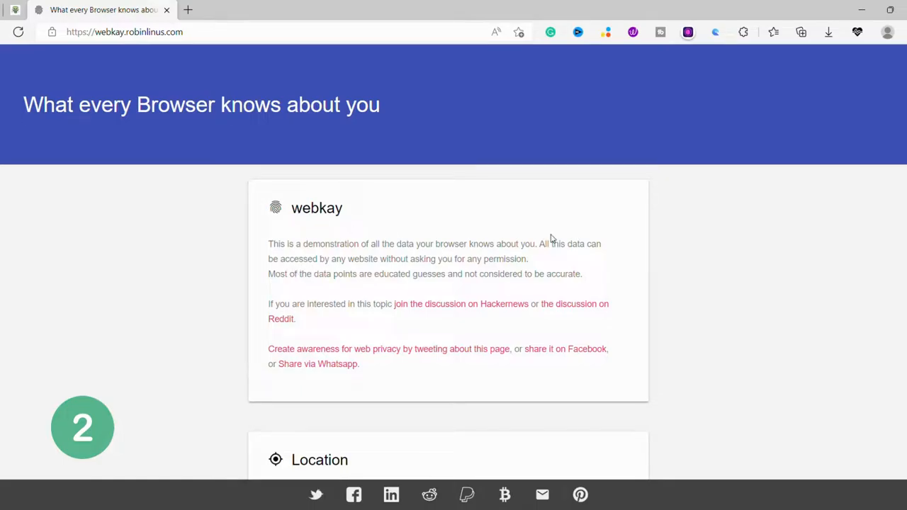
mouse_move(327, 287)
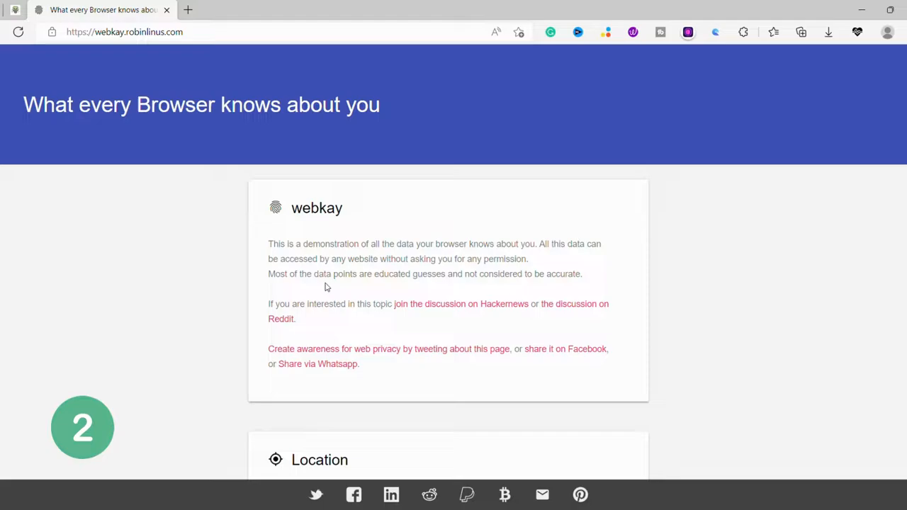
mouse_move(304, 193)
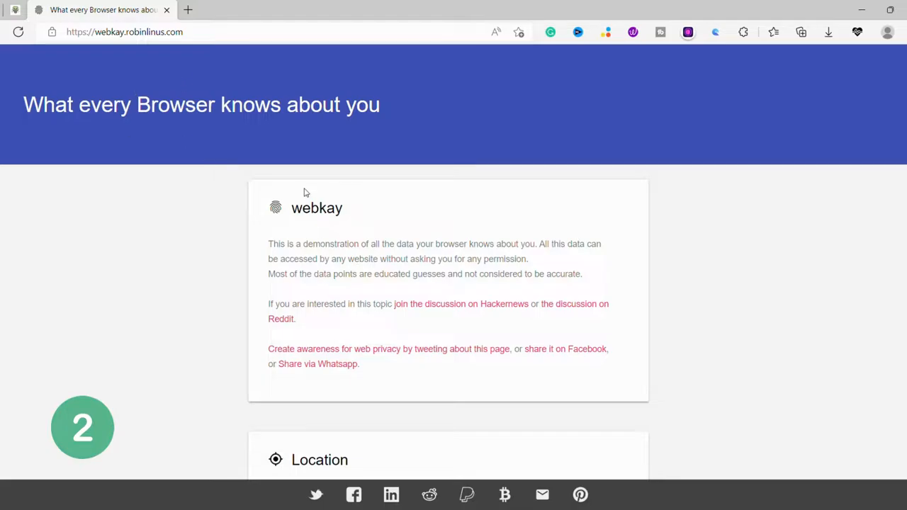
mouse_move(328, 238)
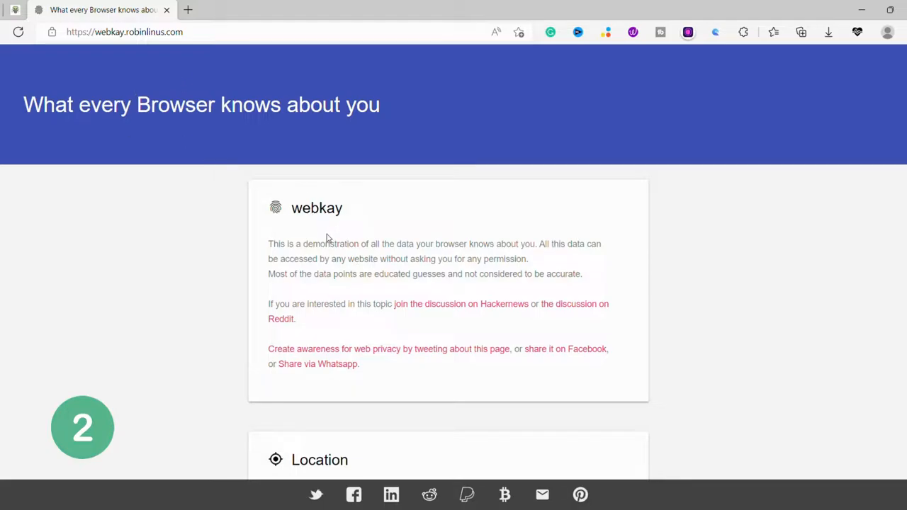
Step: Scroll through webkay's Location, Software, Gyroscope and other browser-data cards
scroll("down", 3)
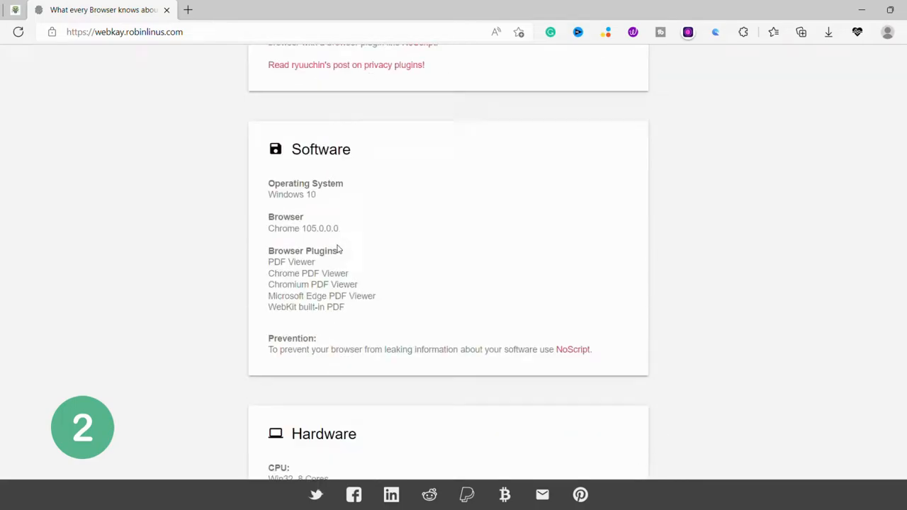
scroll("down", 3)
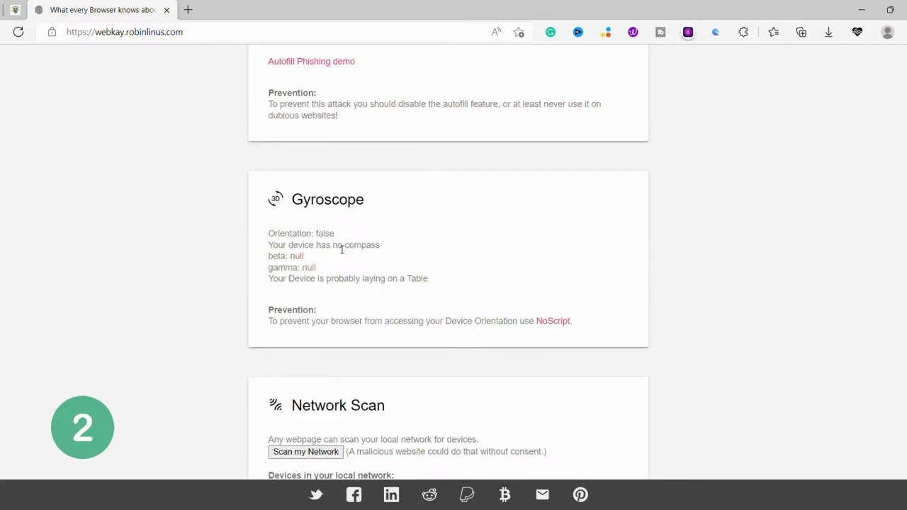
scroll("down", 3)
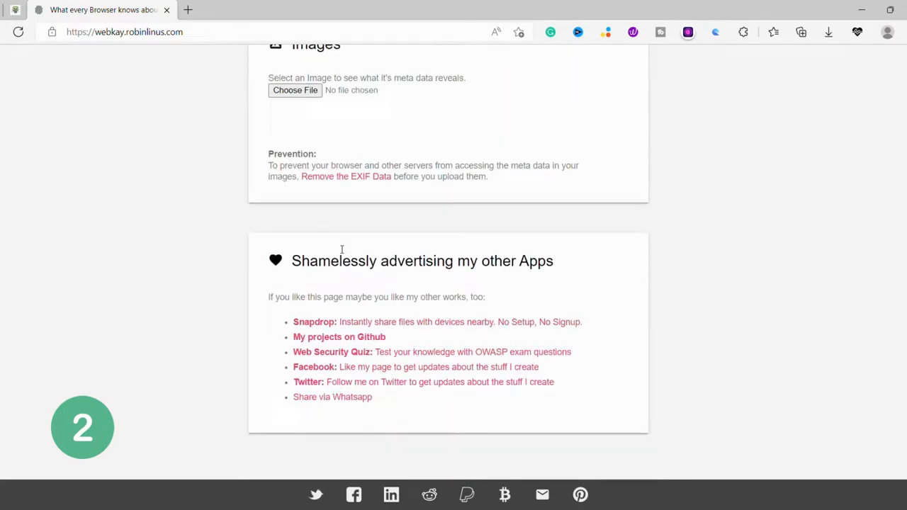
scroll("up", 3)
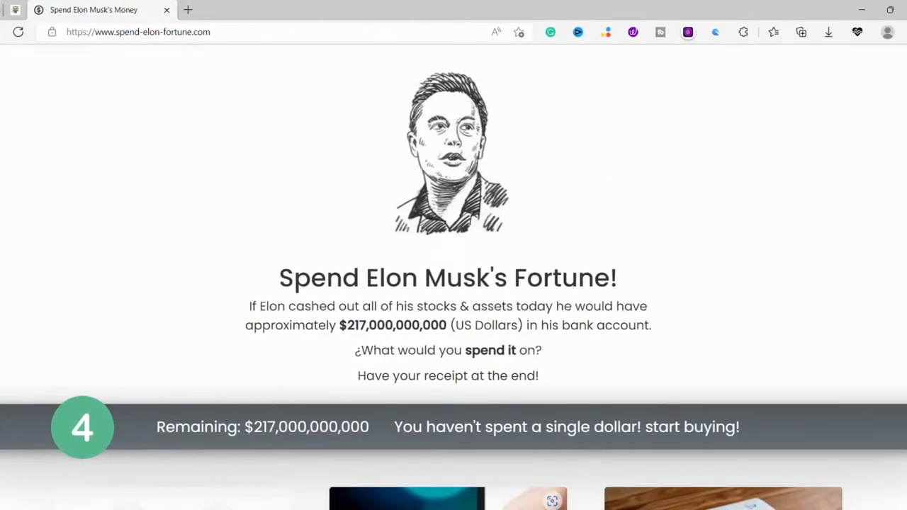
mouse_move(600, 293)
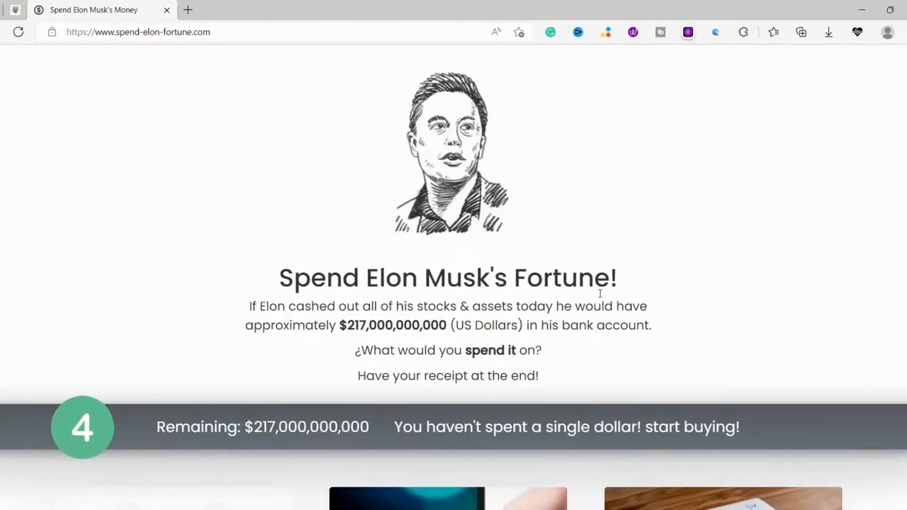
Step: Buy Nintendo Switch, PS5, Xbox Series X consoles and iPhone 13 Pro Max phones from the shop
scroll("down", 3)
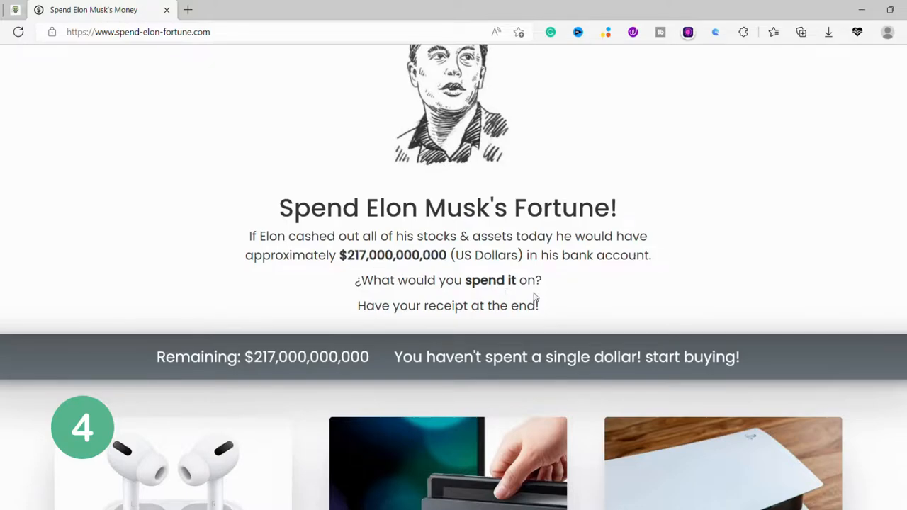
scroll("down", 3)
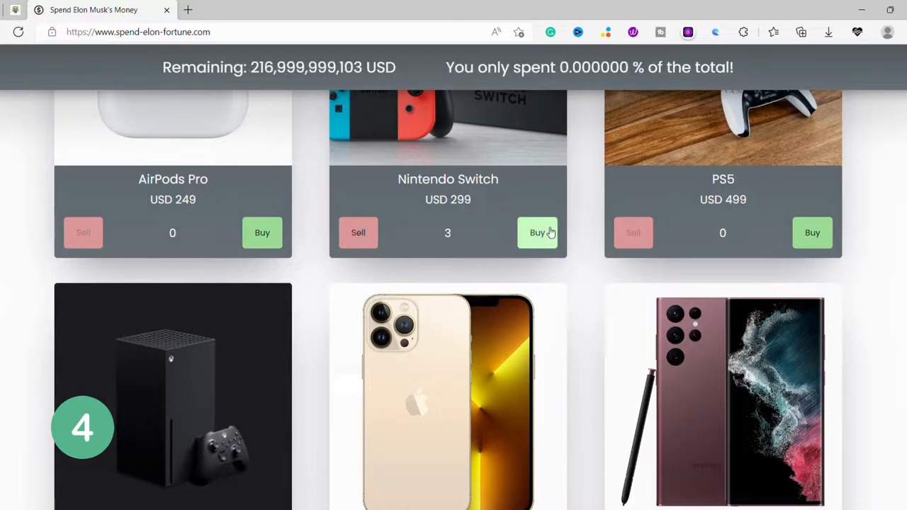
left_click(537, 232)
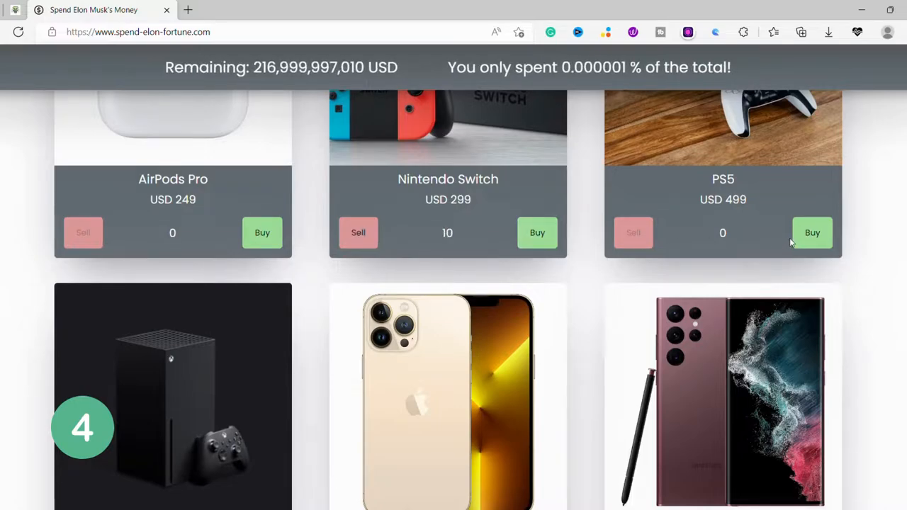
left_click(812, 232)
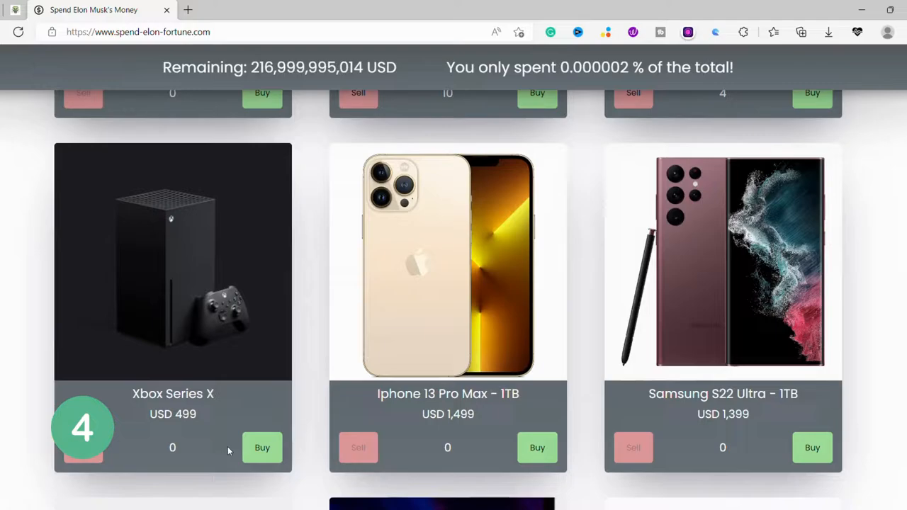
left_click(261, 447)
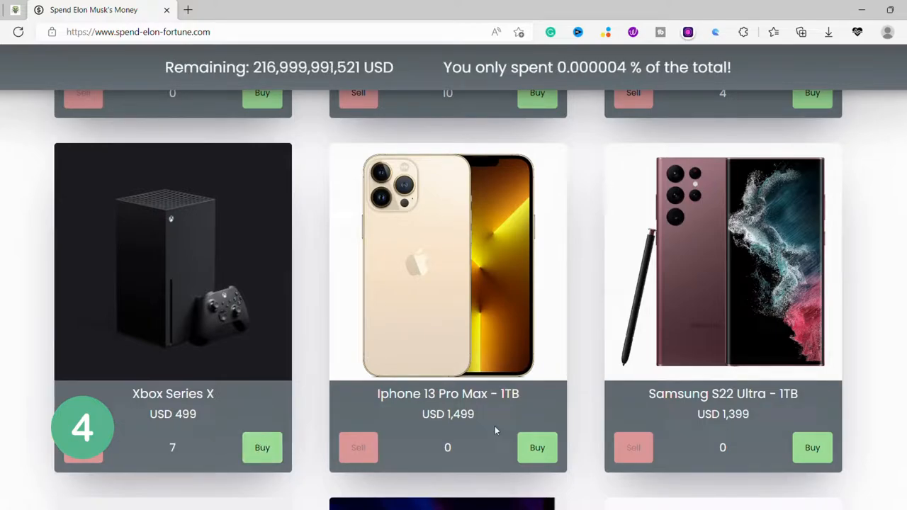
left_click(537, 447)
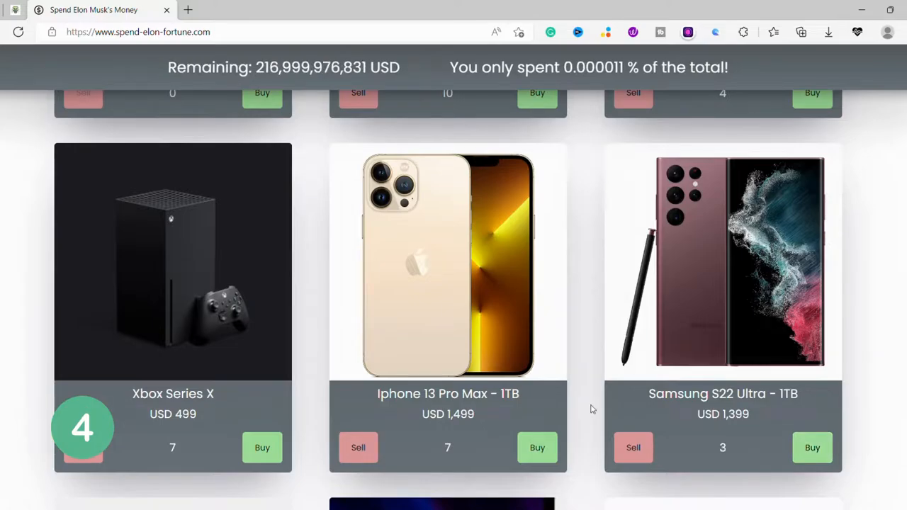
Step: Buy one more item further down, leaving 216,999,976,831 USD of the fortune
scroll("down", 3)
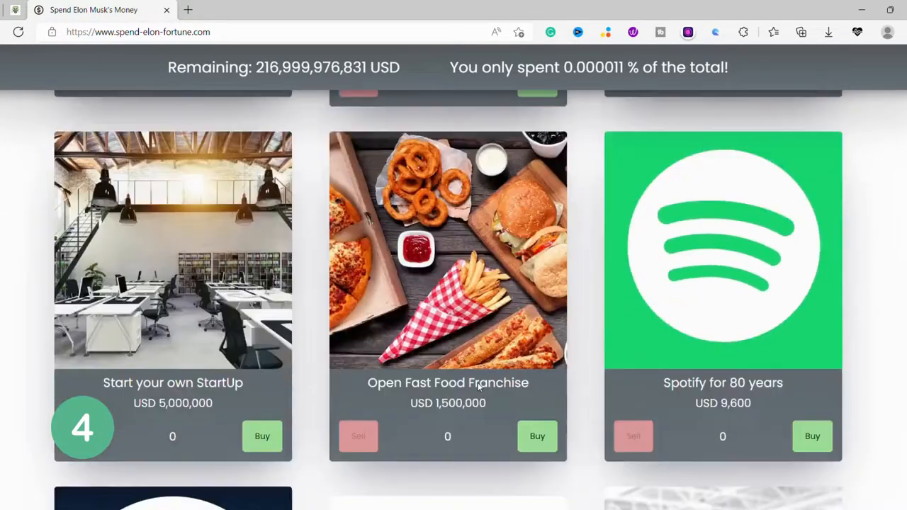
left_click(537, 307)
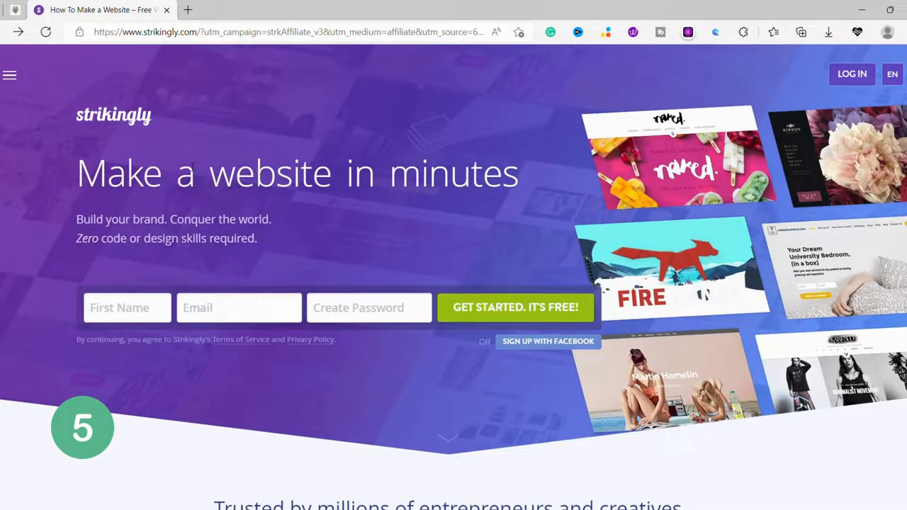
Step: Scroll through Strikingly's editor, e-commerce, features, testimonials and audience-tools sections
scroll("down", 3)
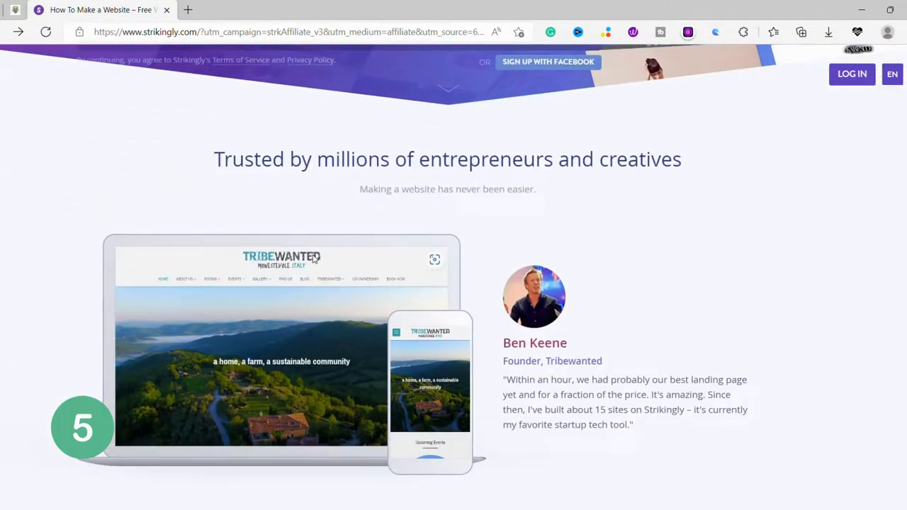
scroll("down", 3)
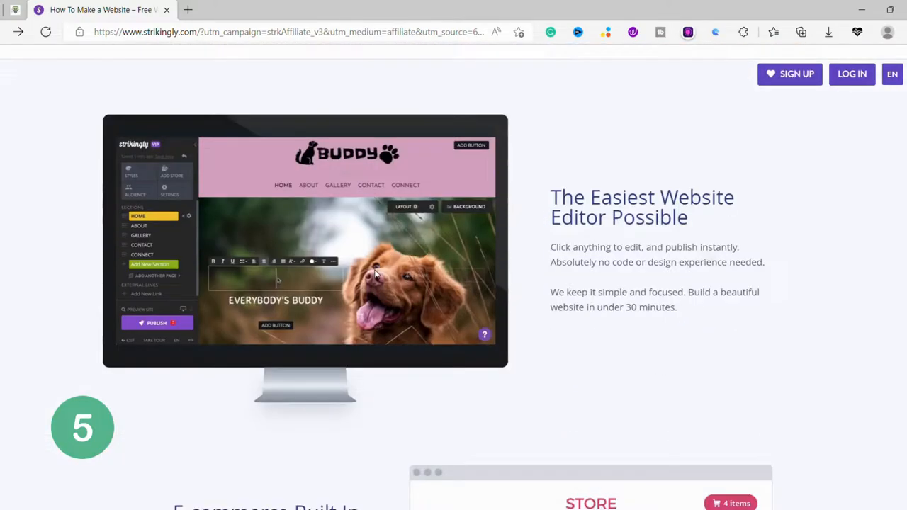
scroll("down", 3)
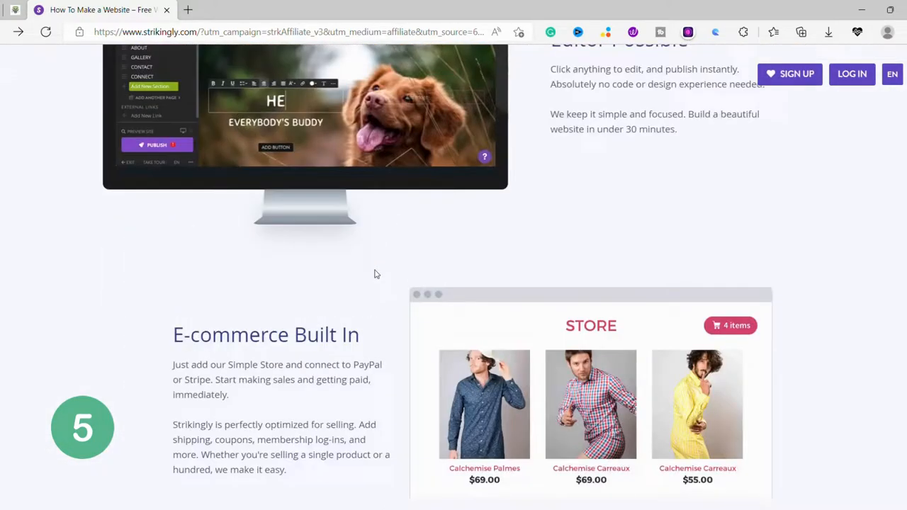
scroll("down", 3)
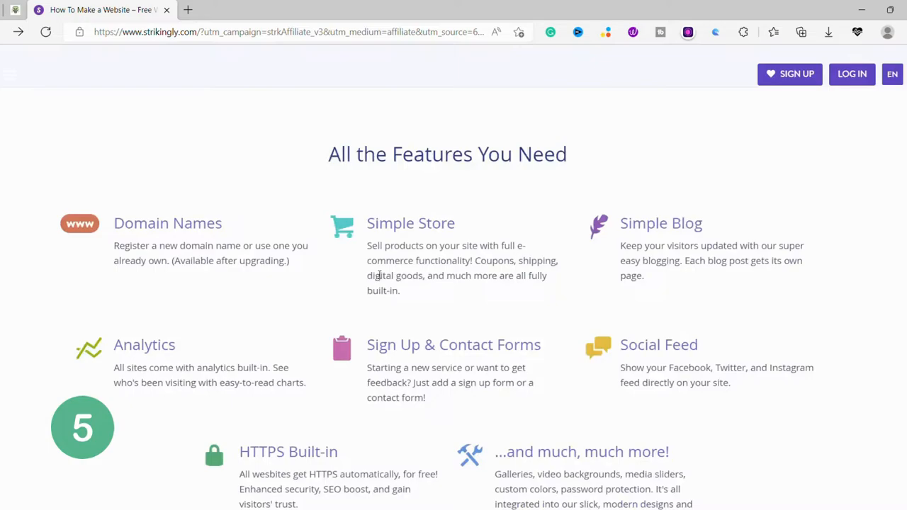
scroll("down", 3)
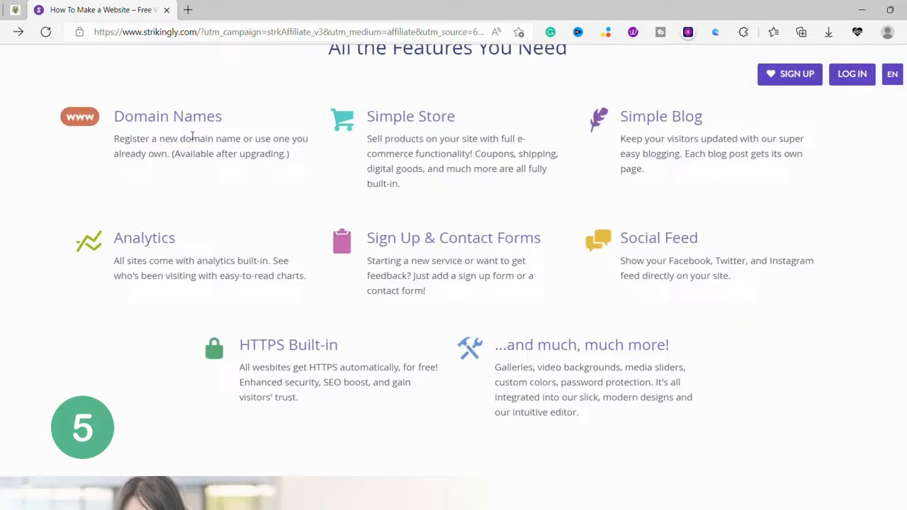
mouse_move(267, 208)
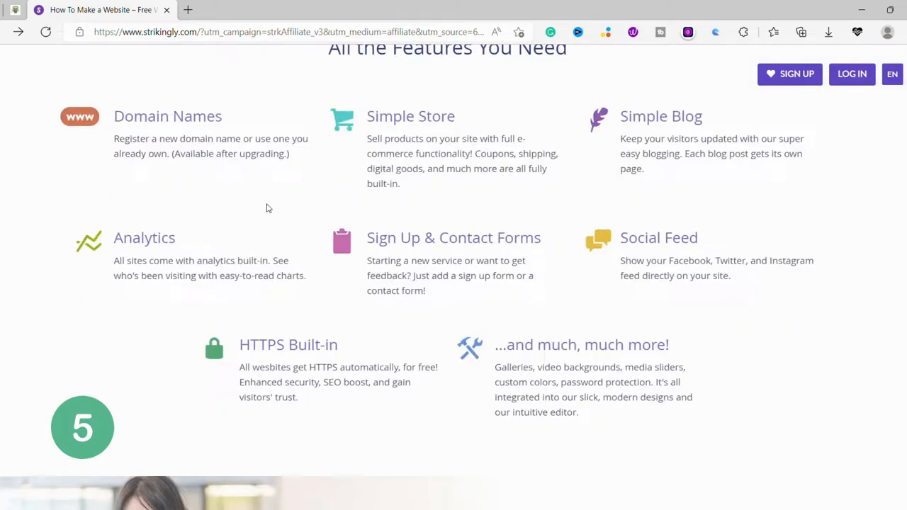
mouse_move(677, 236)
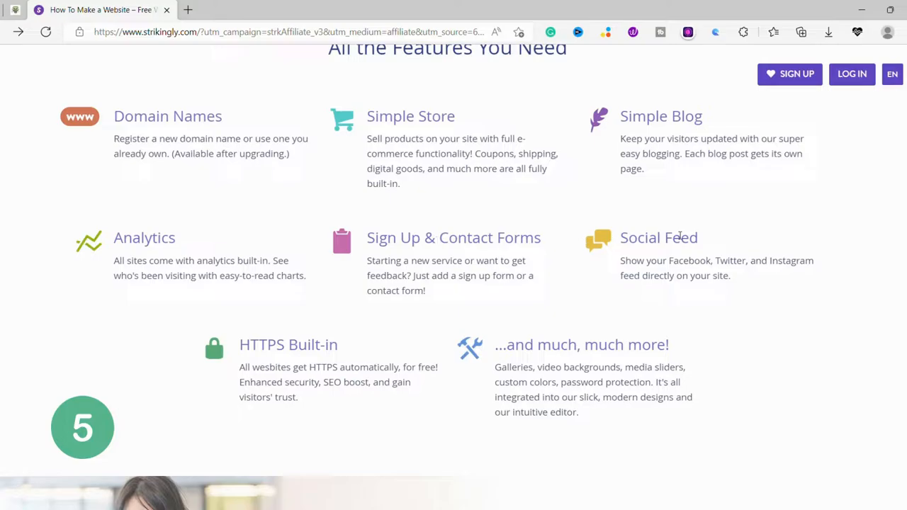
scroll("down", 3)
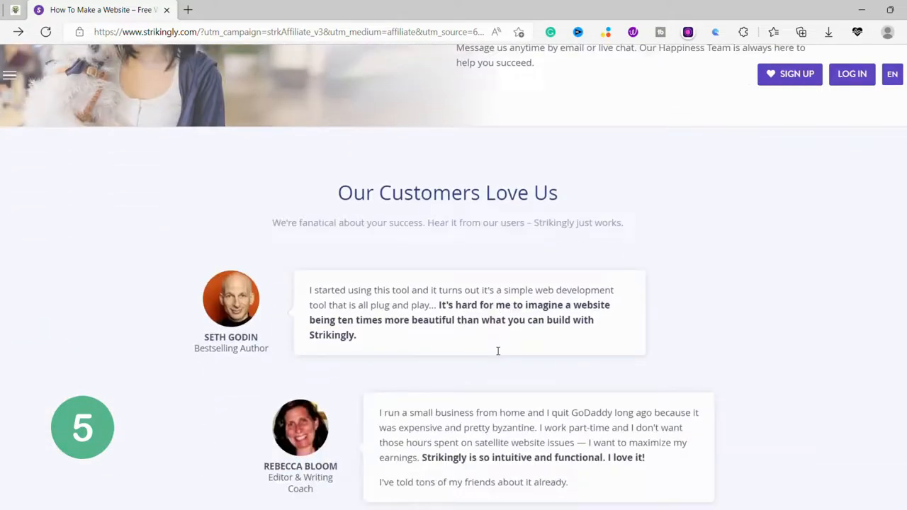
scroll("up", 3)
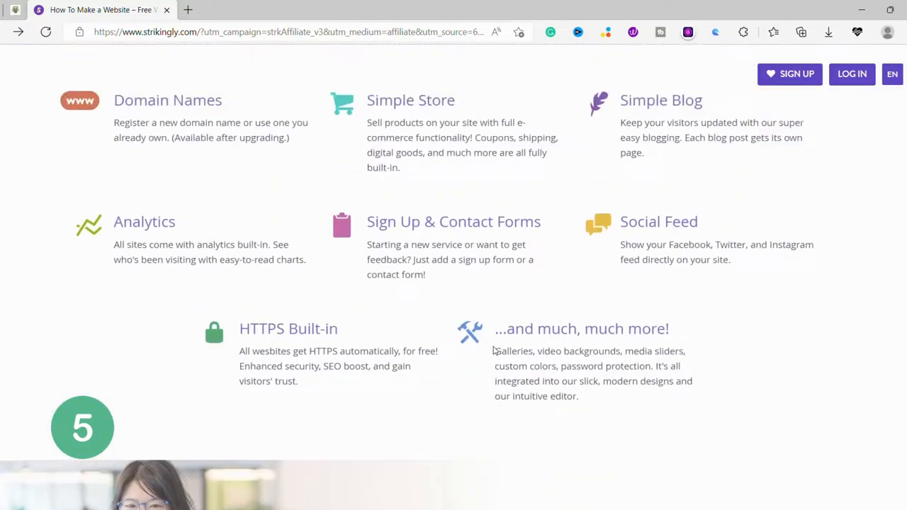
scroll("up", 3)
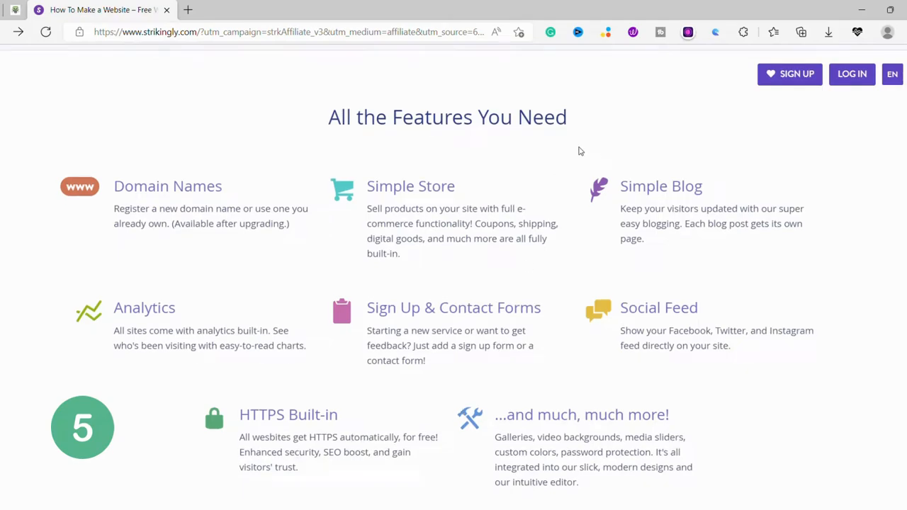
scroll("down", 3)
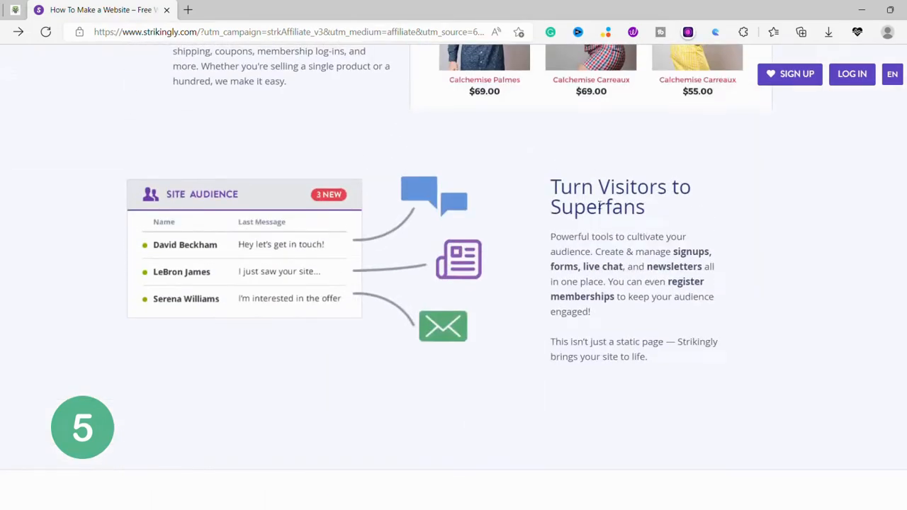
scroll("down", 3)
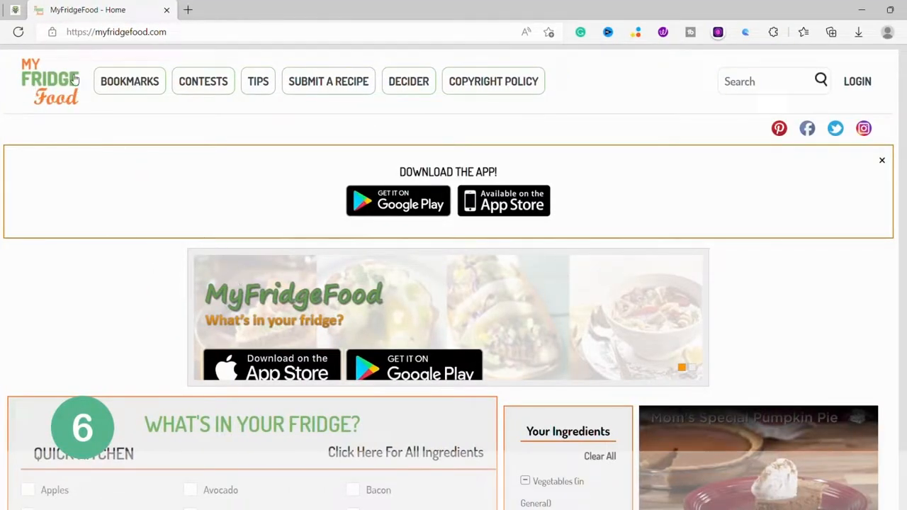
Step: Find recipes for the ticked Quick Kitchen ingredients and view results like Mayoless Chicken Salad
scroll("down", 3)
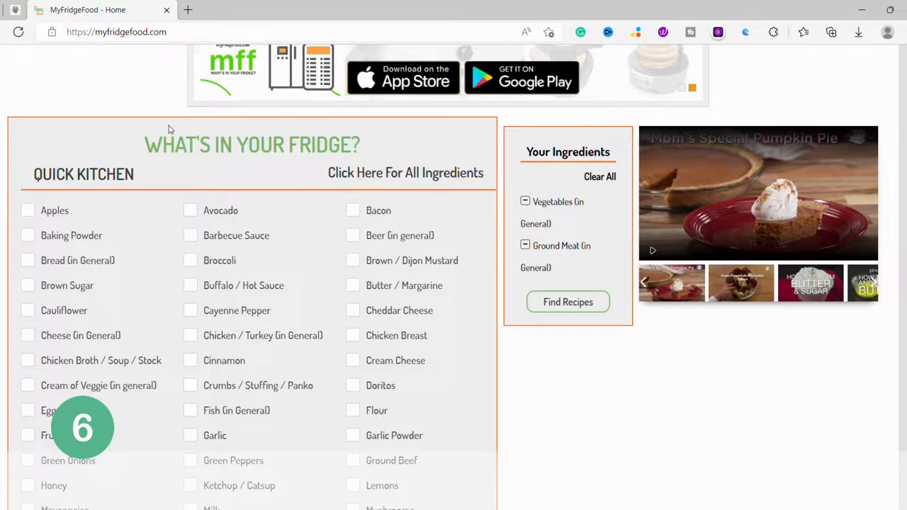
scroll("down", 3)
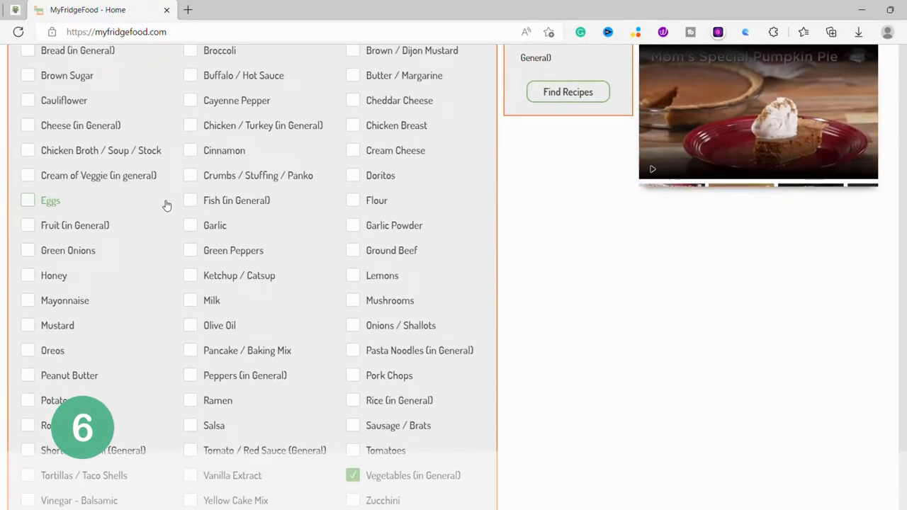
scroll("up", 3)
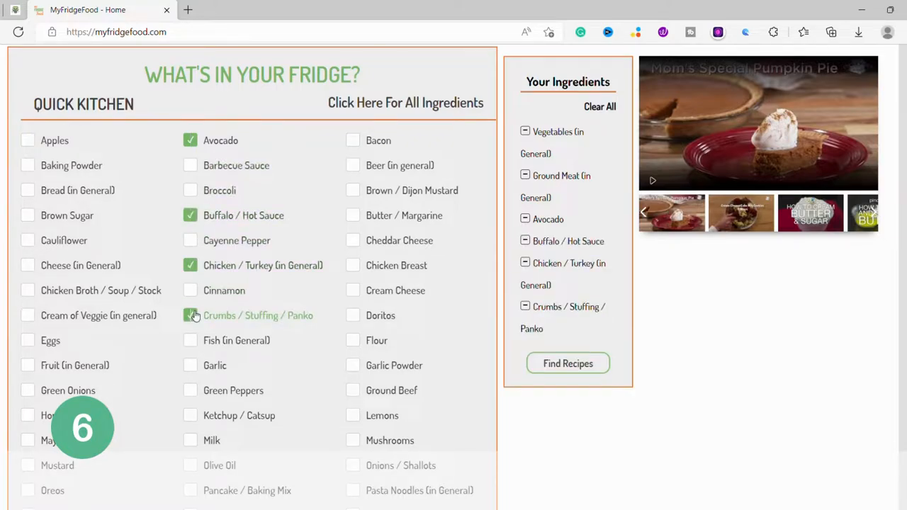
left_click(568, 364)
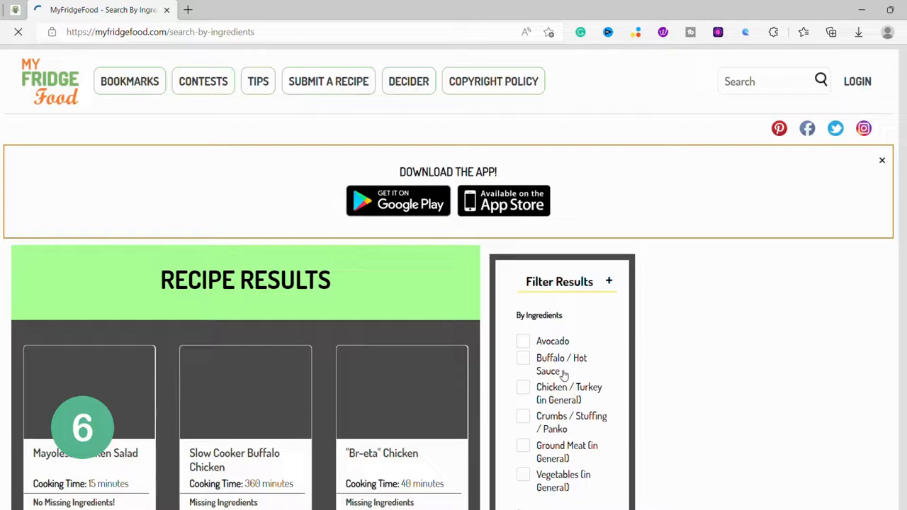
scroll("down", 3)
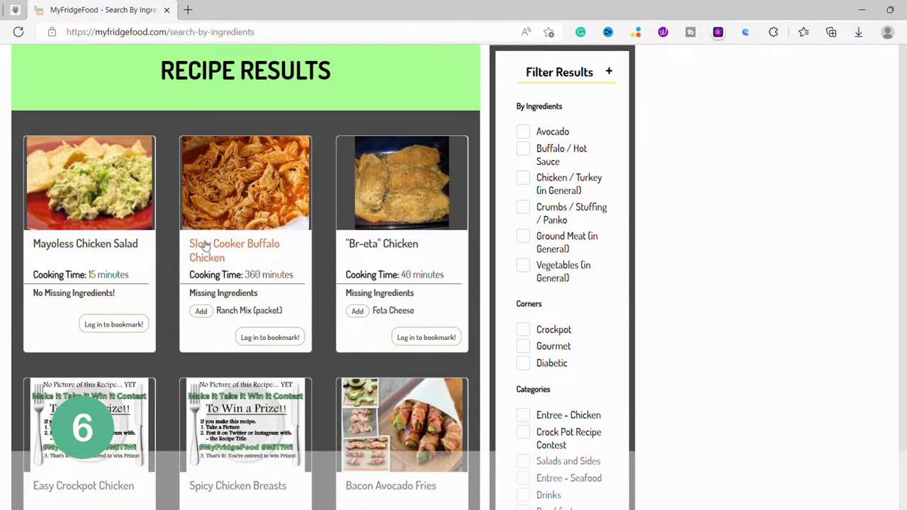
scroll("up", 3)
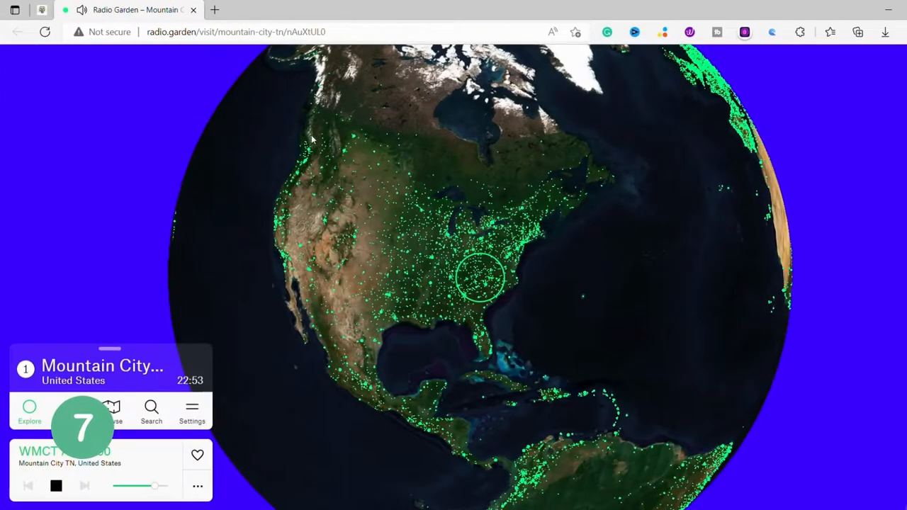
mouse_move(306, 137)
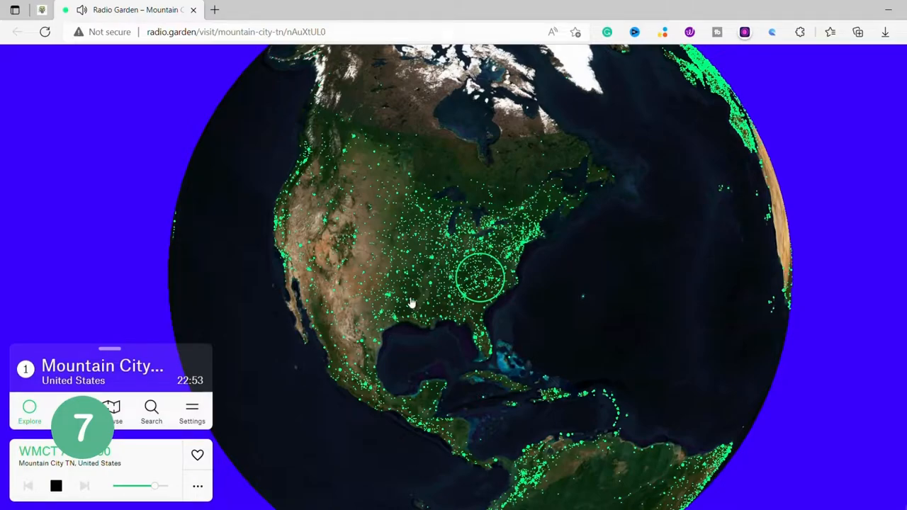
mouse_move(186, 64)
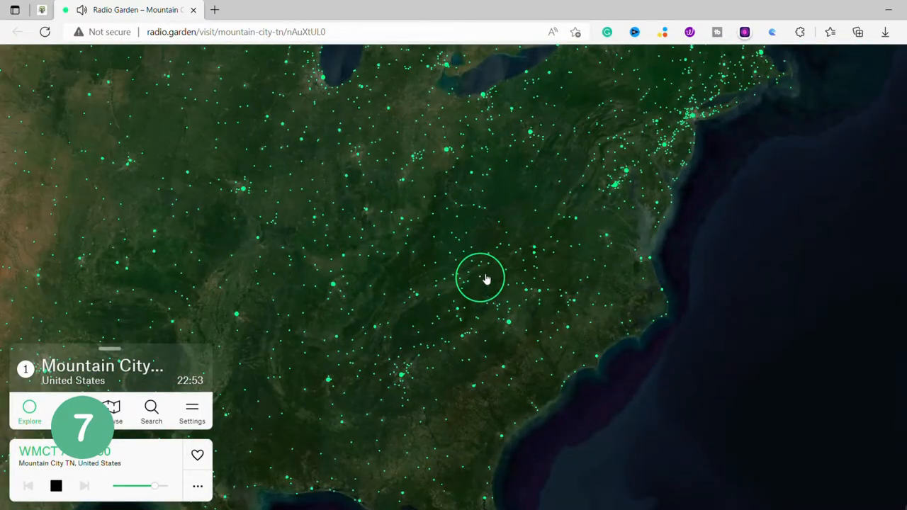
Step: Tune the Radio Garden globe from Mountain City TN to the Bluffton OH station 96.1 WBWH
left_click(481, 277)
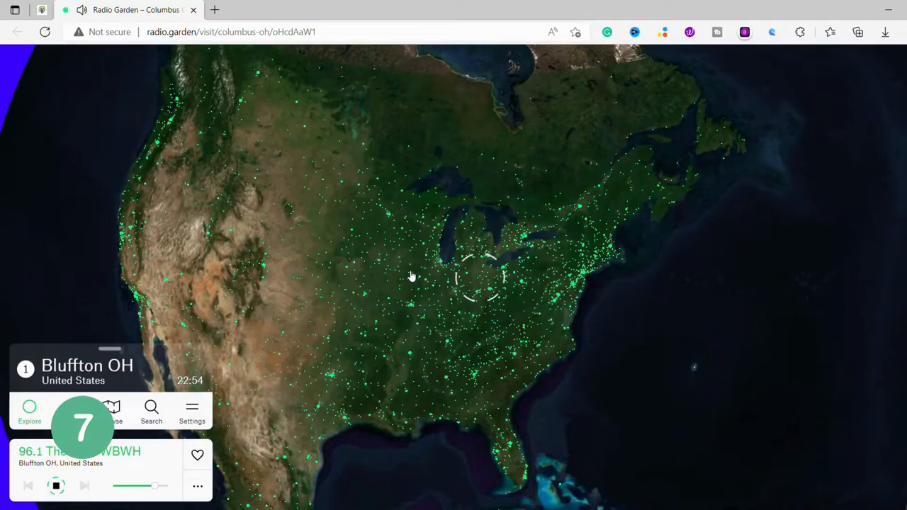
left_click(479, 276)
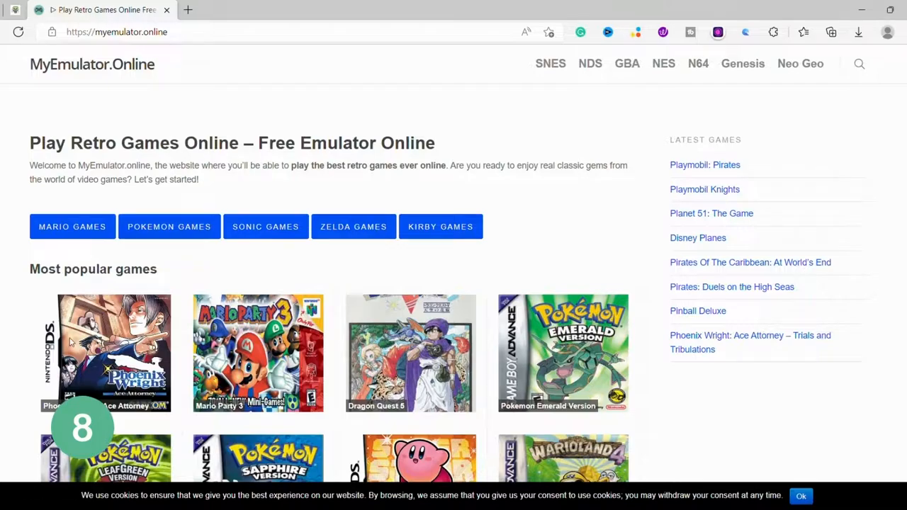
mouse_move(119, 195)
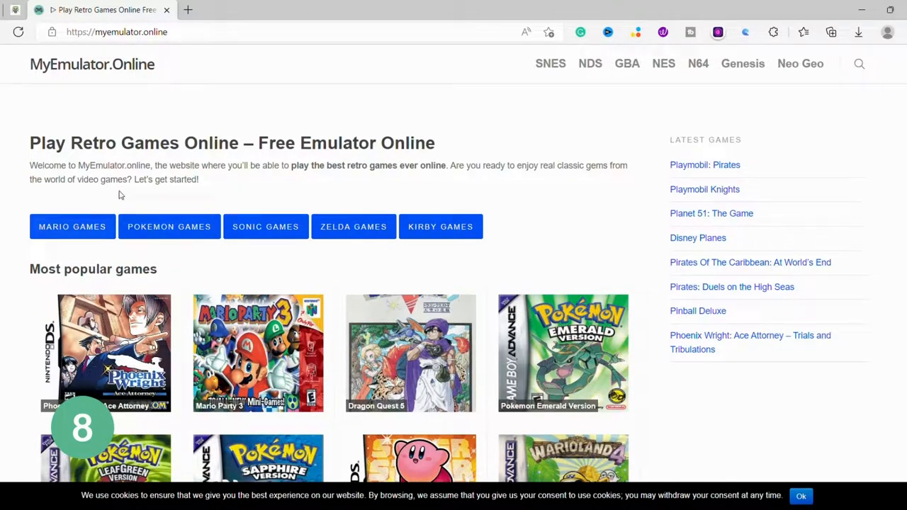
mouse_move(307, 174)
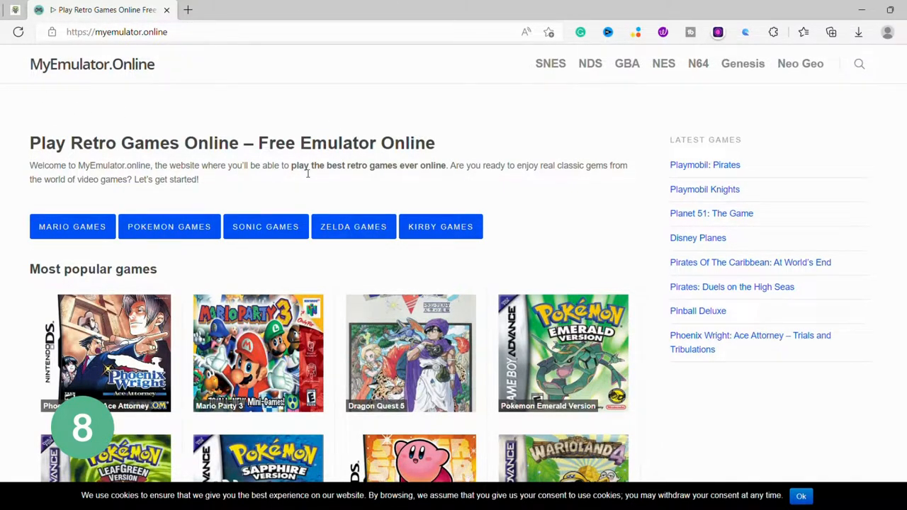
Step: Highlight the 'Free Emulator Online' part of the MyEmulator.Online page title
scroll("down", 3)
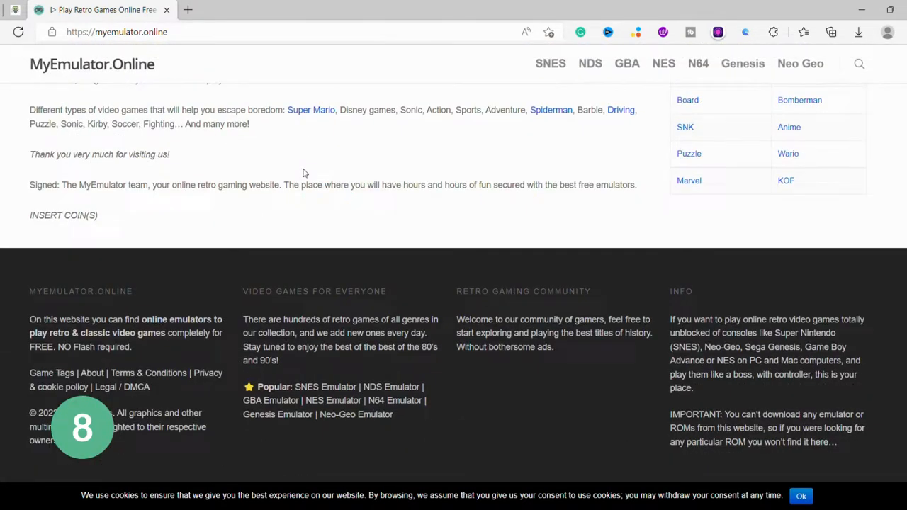
scroll("up", 3)
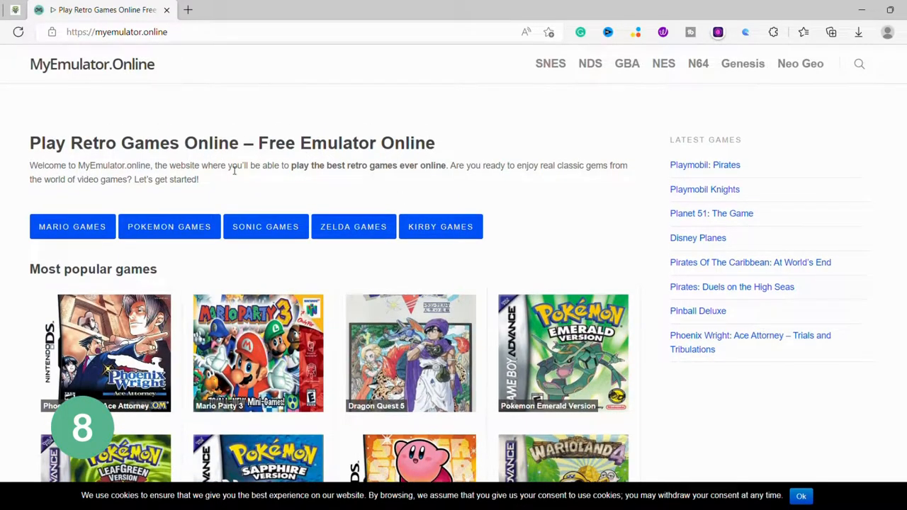
mouse_move(252, 147)
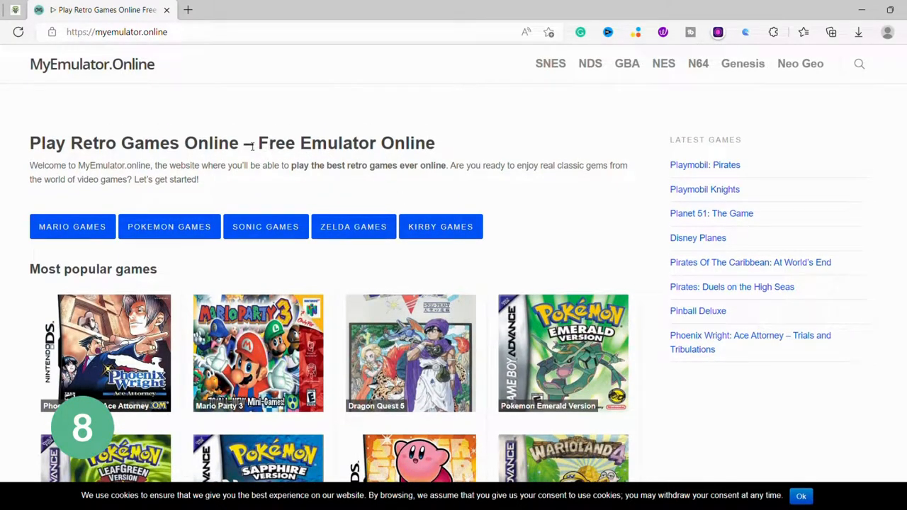
left_click_drag(246, 142, 435, 142)
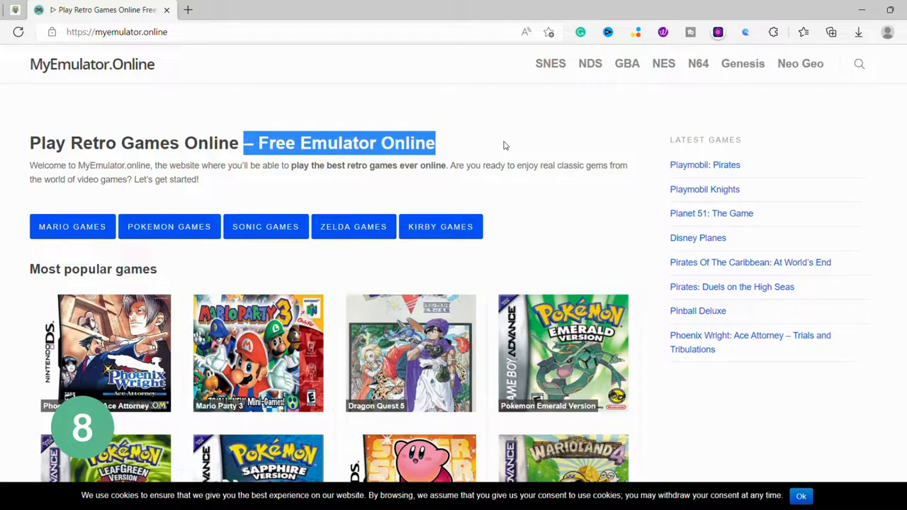
Step: Scroll down the Most popular games grid to Donkey Kong 64, Mario Kart 64 and Star Fox
scroll("down", 3)
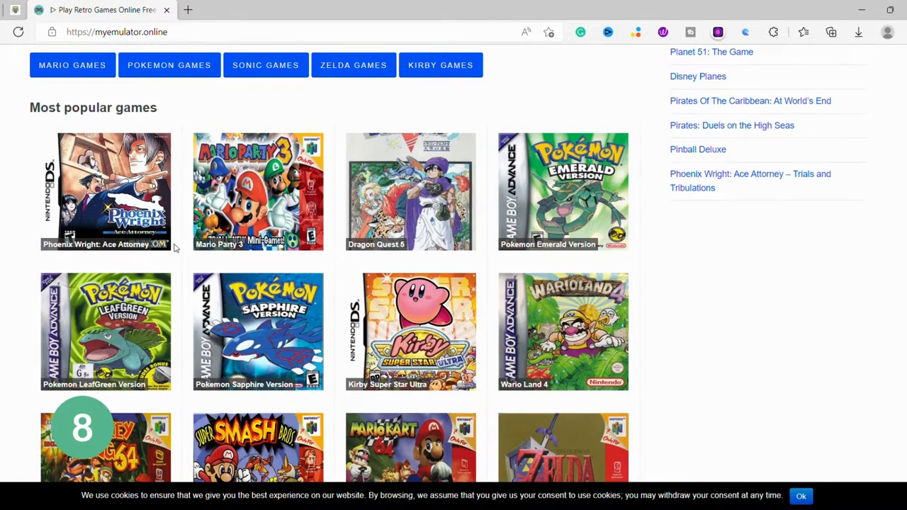
scroll("down", 3)
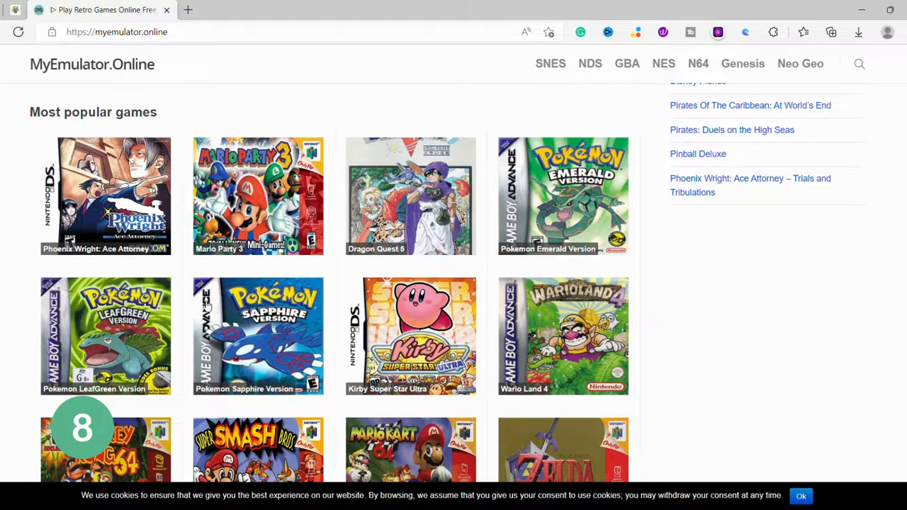
scroll("down", 3)
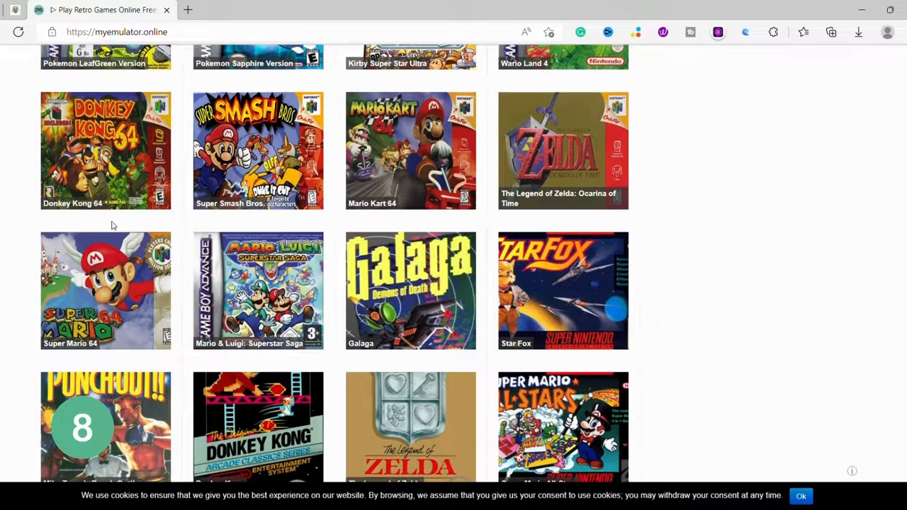
Step: Switch to MyCarMakesNoise.com, select its heading and scroll to the Under The Hood noise categories
left_click(188, 9)
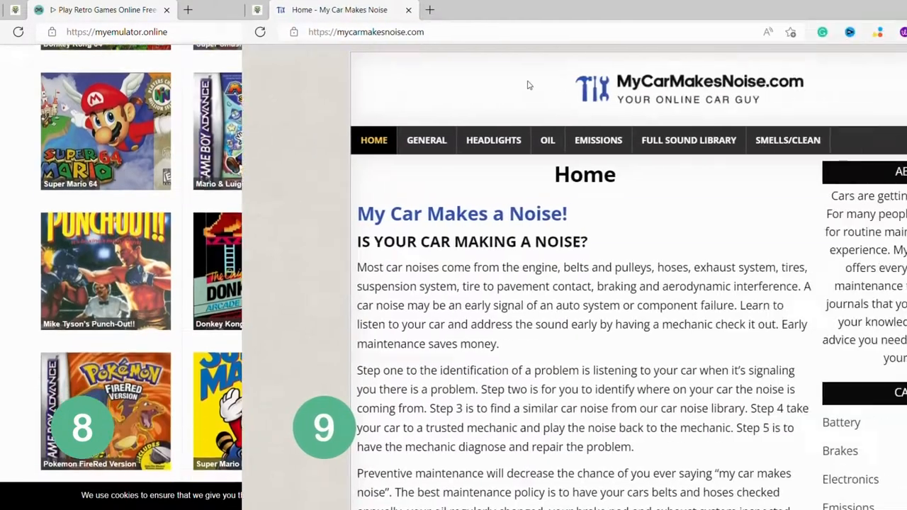
left_click(166, 9)
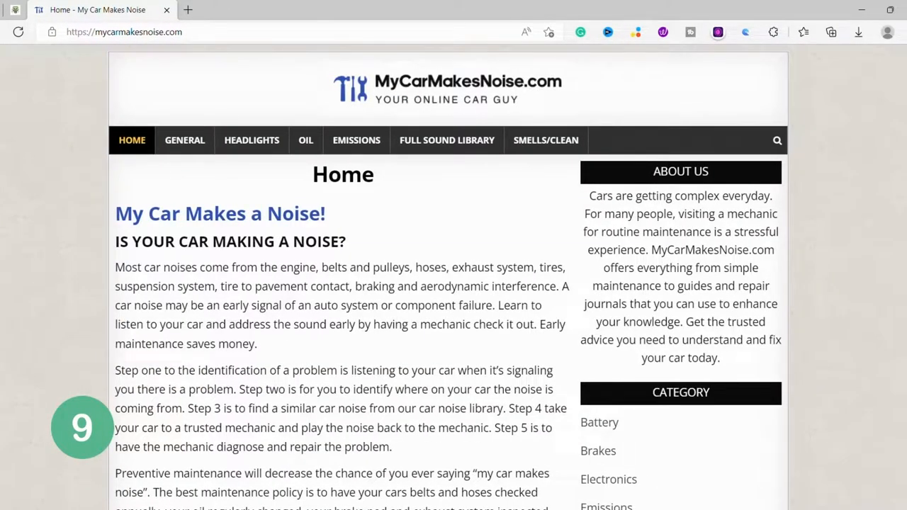
mouse_move(377, 75)
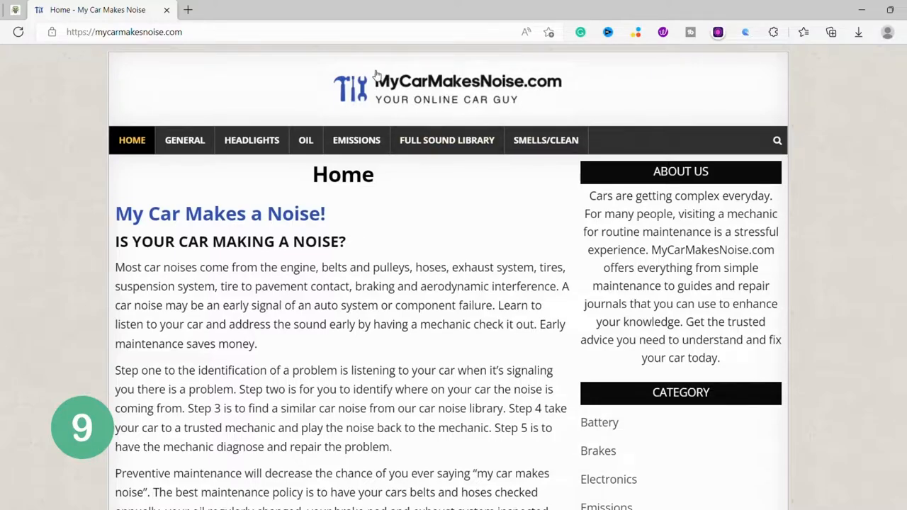
mouse_move(356, 140)
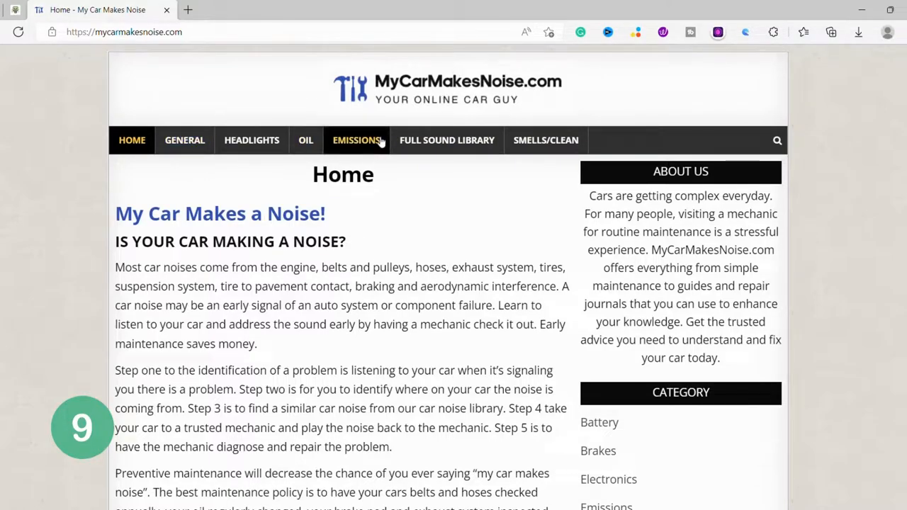
mouse_move(130, 228)
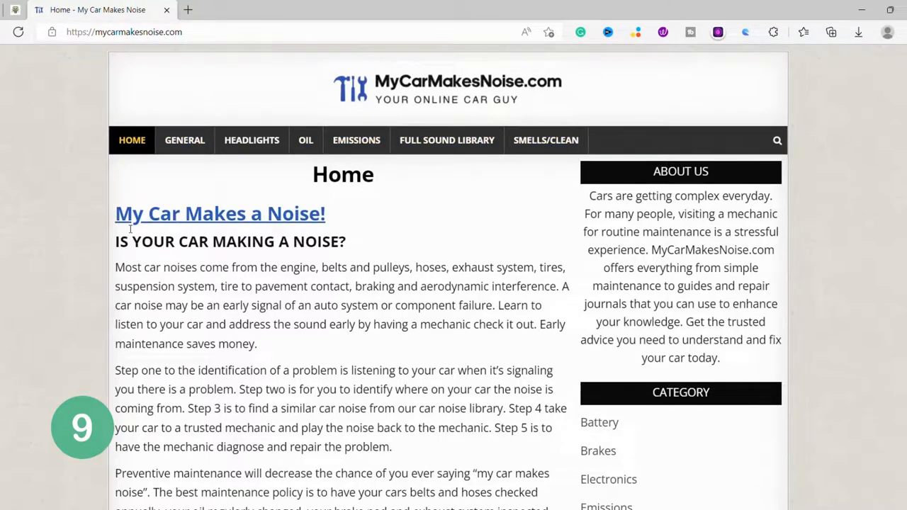
double_click(219, 213)
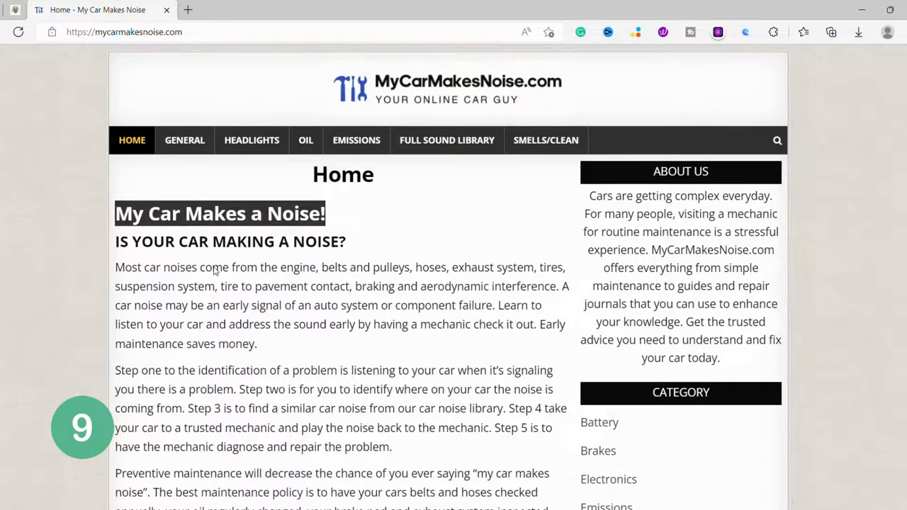
scroll("down", 3)
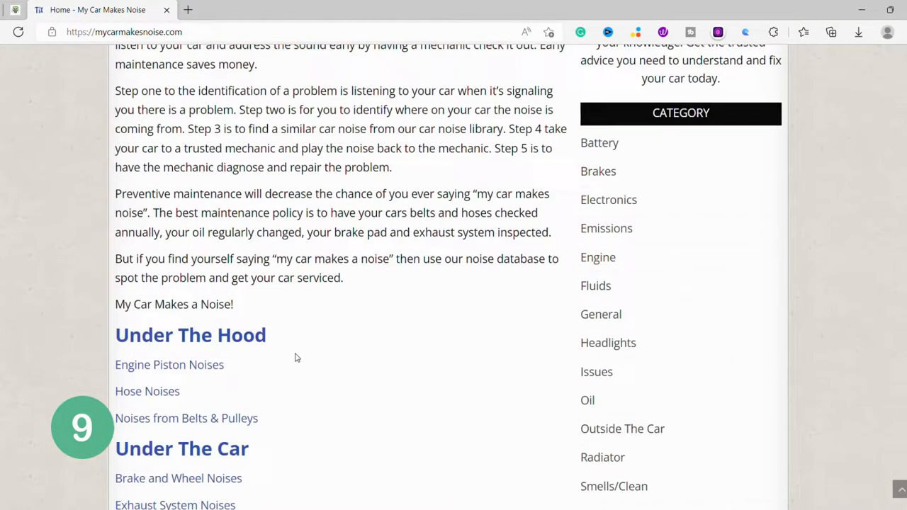
scroll("down", 3)
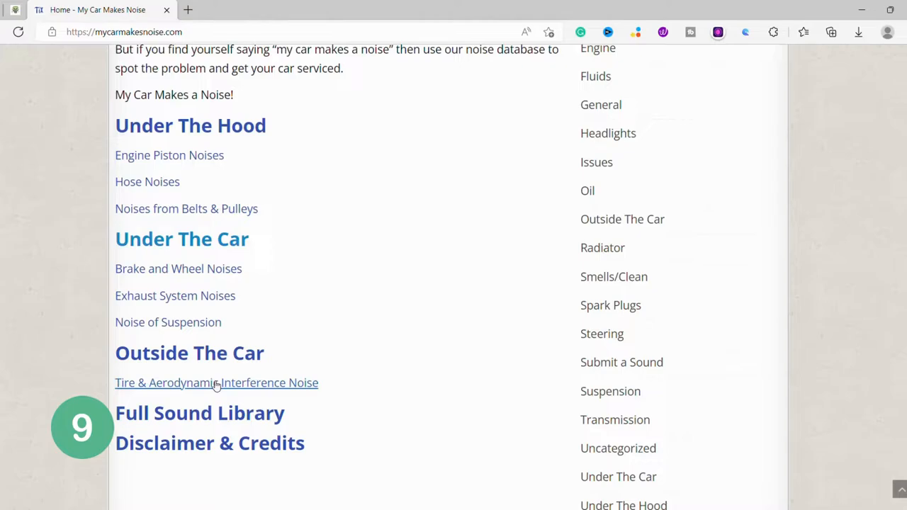
mouse_move(177, 390)
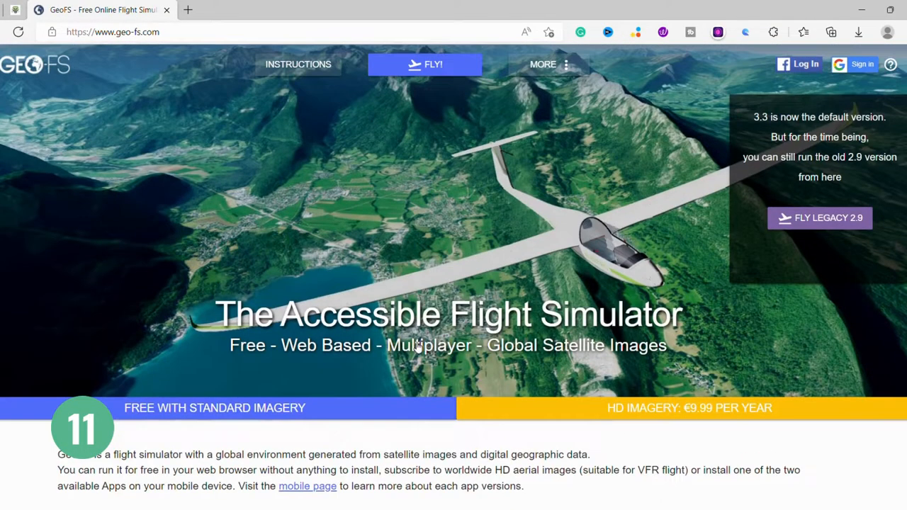
Step: Launch the GeoFS 3.3 flight simulator with the FLY! button
left_click(424, 64)
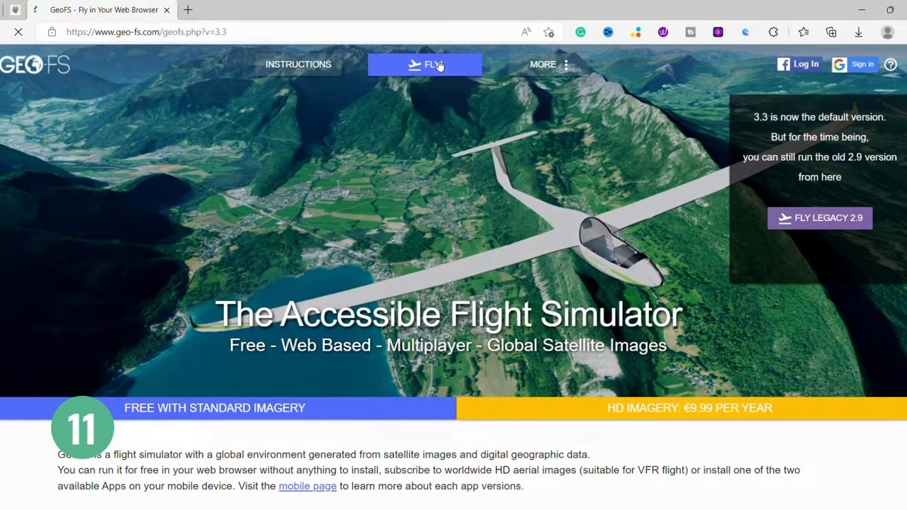
left_click(425, 64)
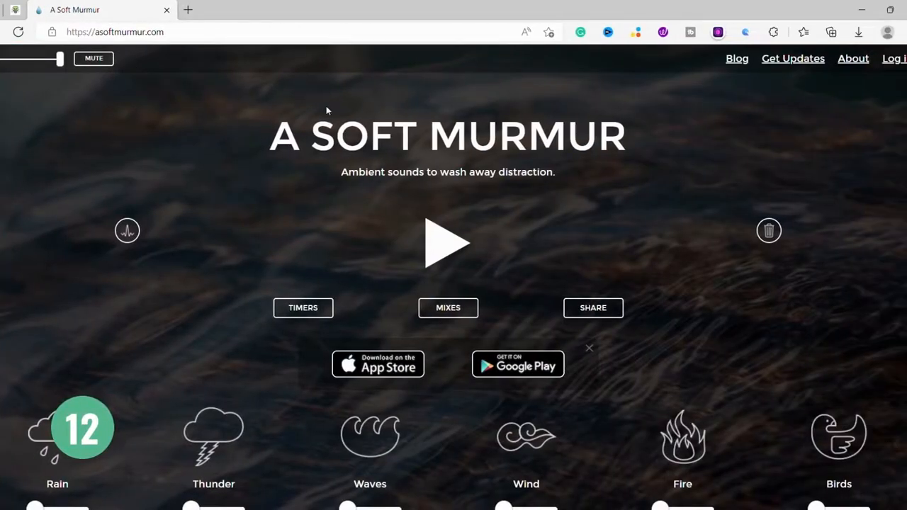
mouse_move(268, 486)
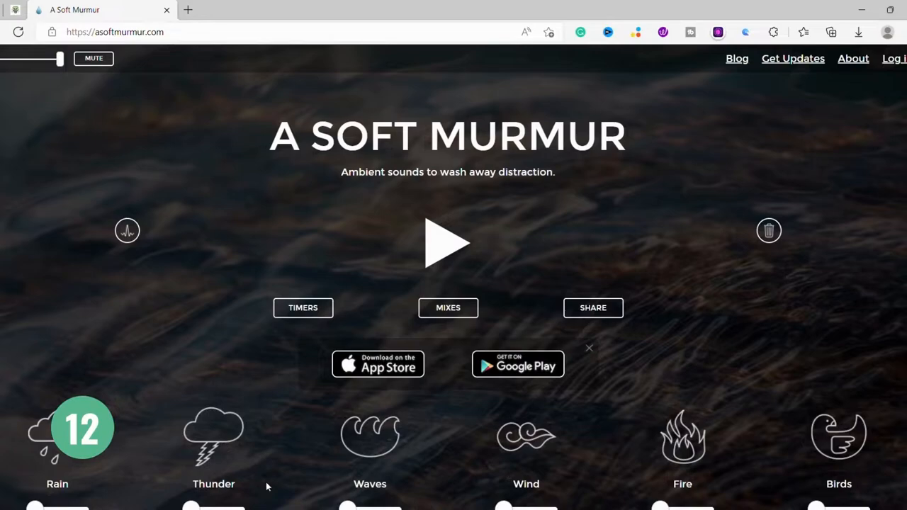
mouse_move(394, 275)
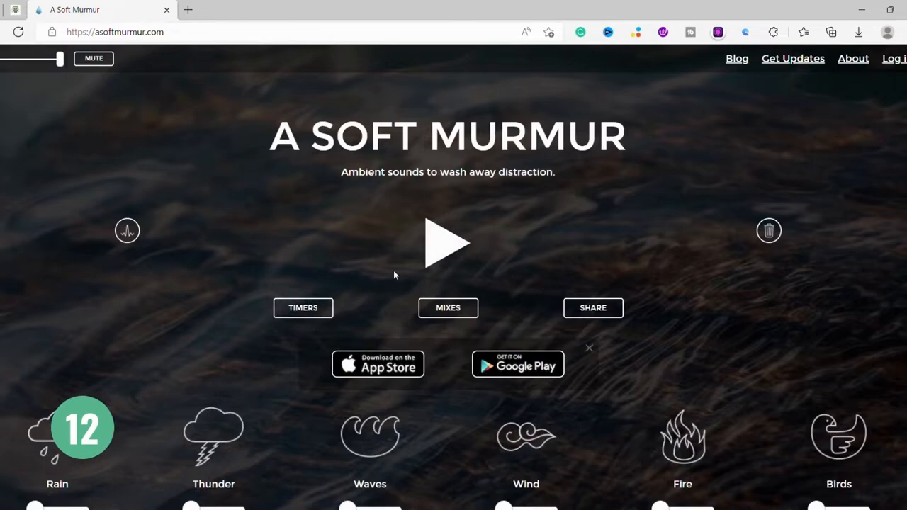
Step: Start A Soft Murmur's ambient mix playing and turn on the Fire sound
left_click(447, 243)
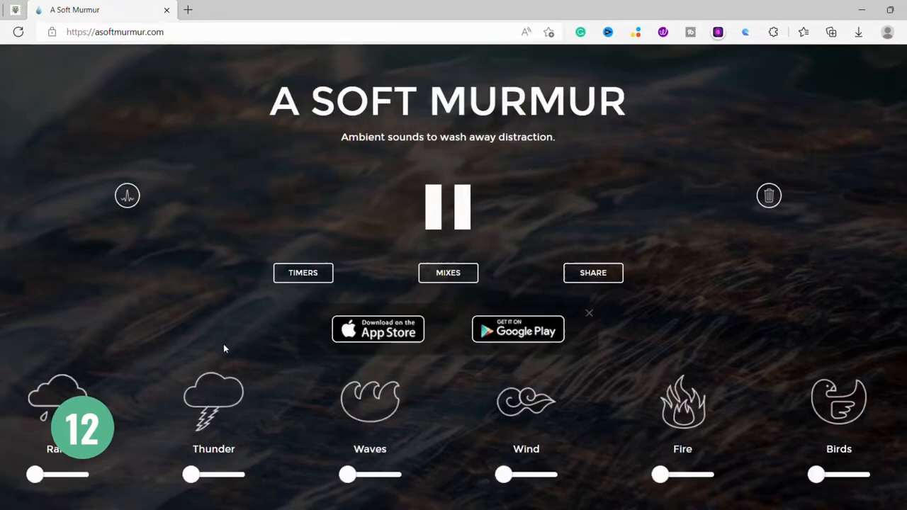
scroll("down", 3)
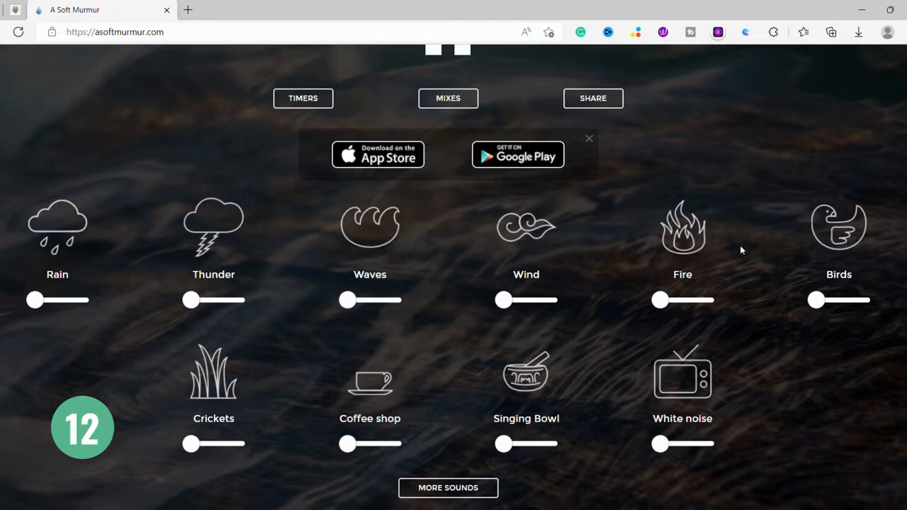
mouse_move(838, 268)
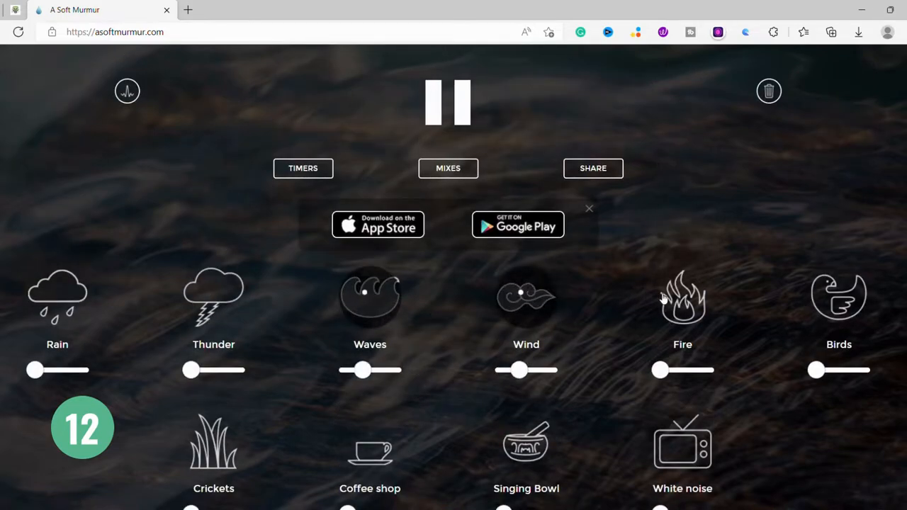
left_click(681, 296)
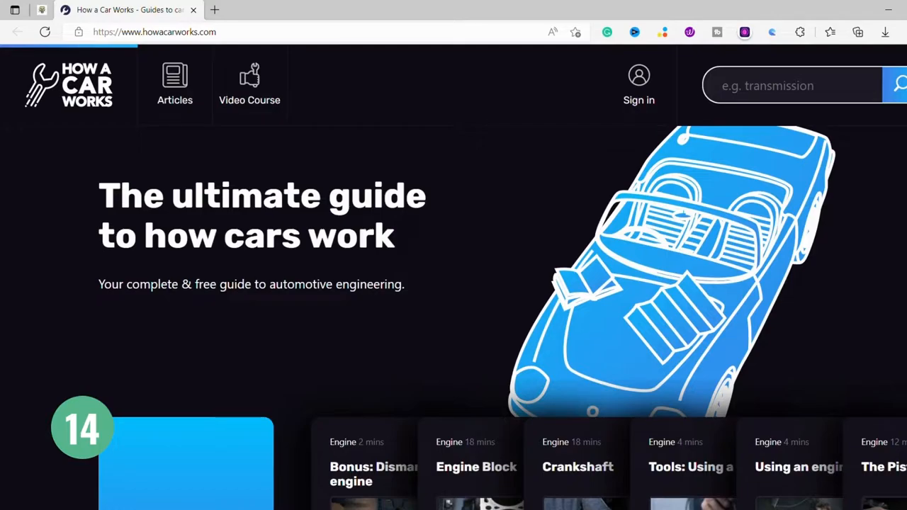
Step: Scroll past the hero section to the Basics articles and categories like The engine and braking system
scroll("down", 3)
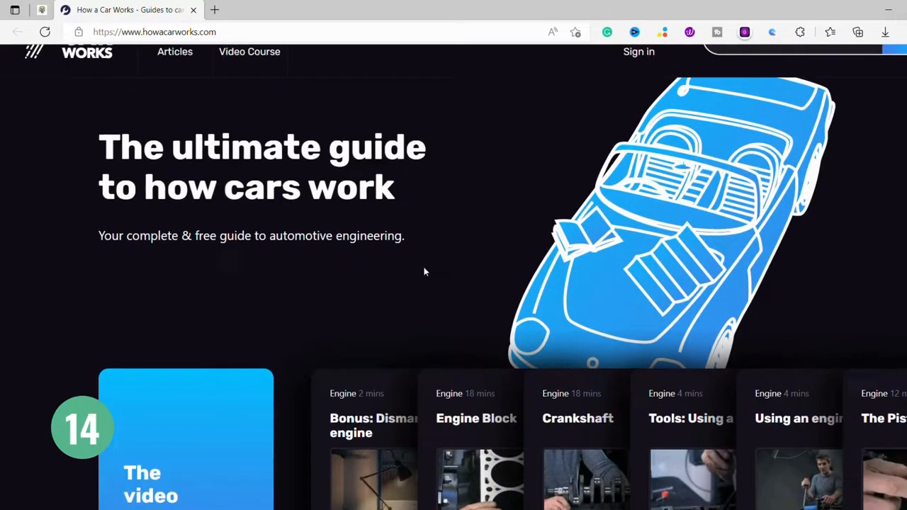
scroll("up", 3)
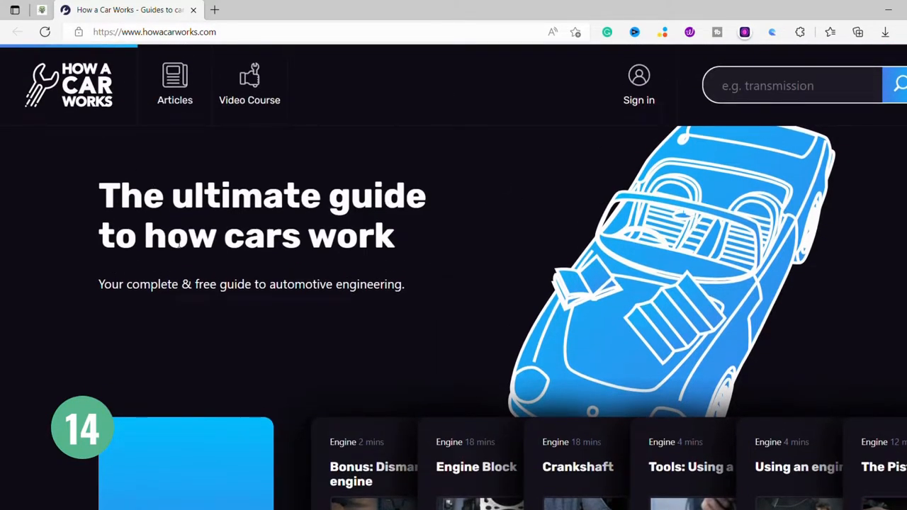
scroll("down", 3)
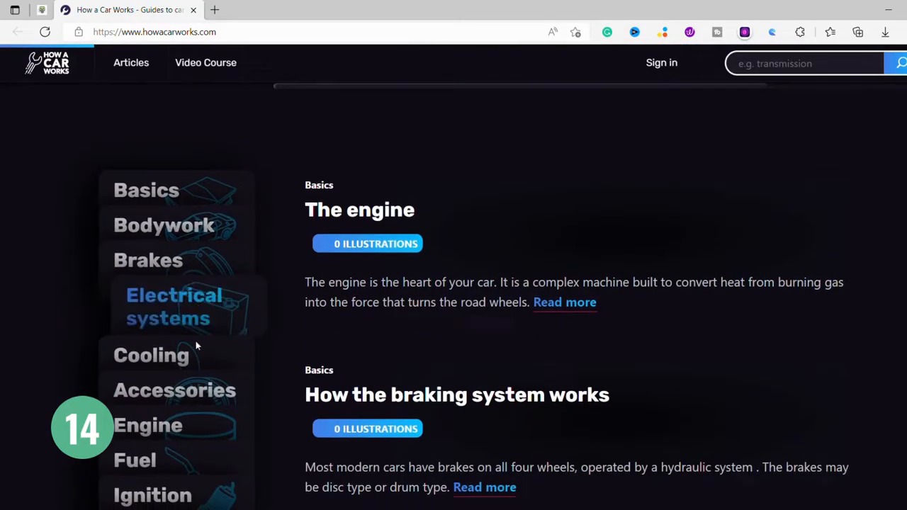
scroll("down", 3)
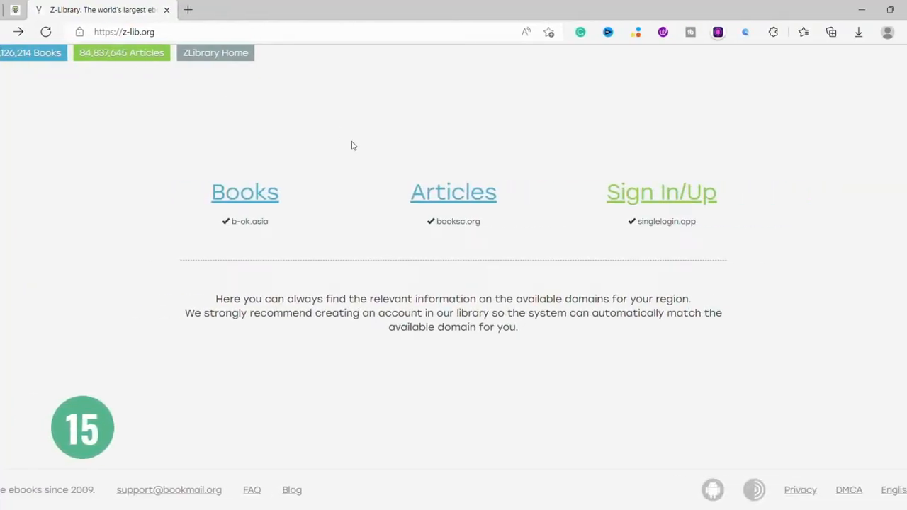
mouse_move(257, 143)
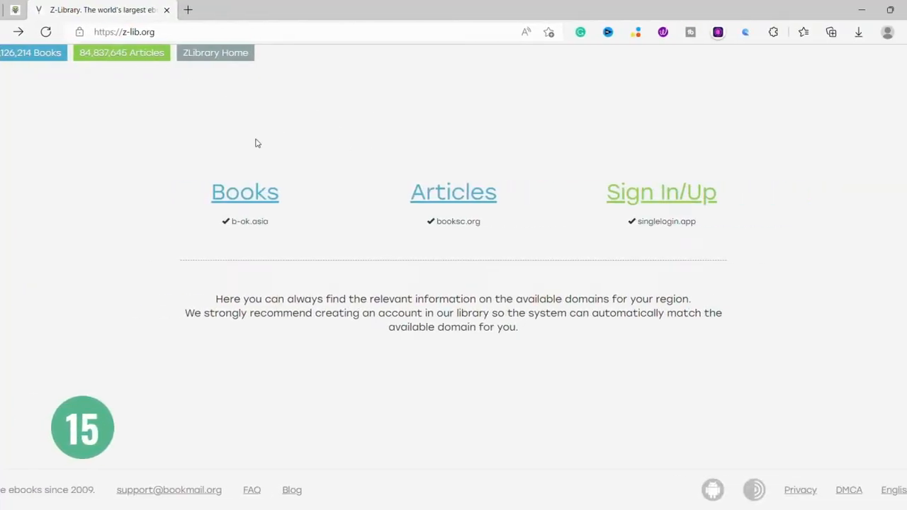
mouse_move(315, 217)
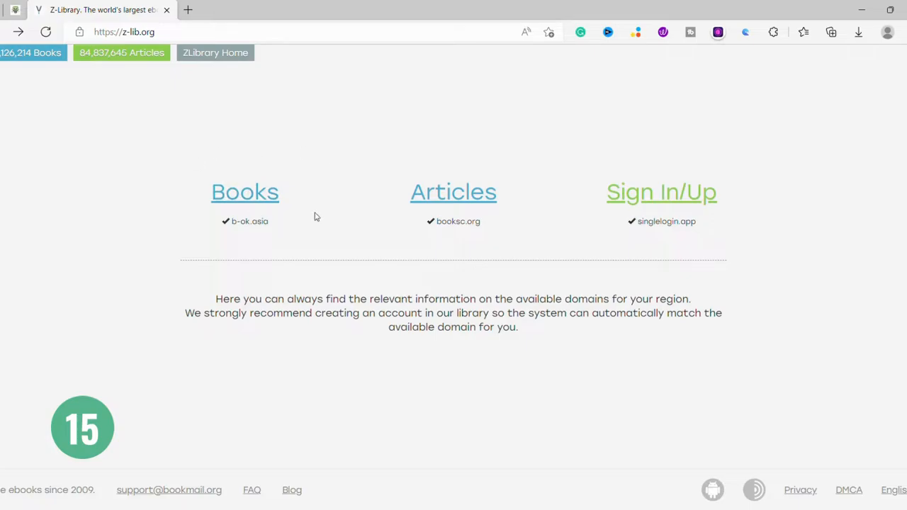
mouse_move(319, 319)
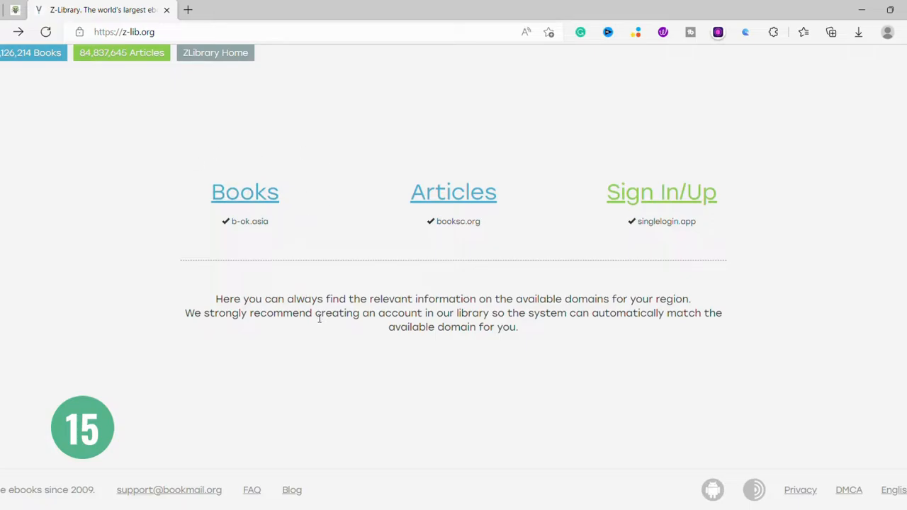
mouse_move(496, 339)
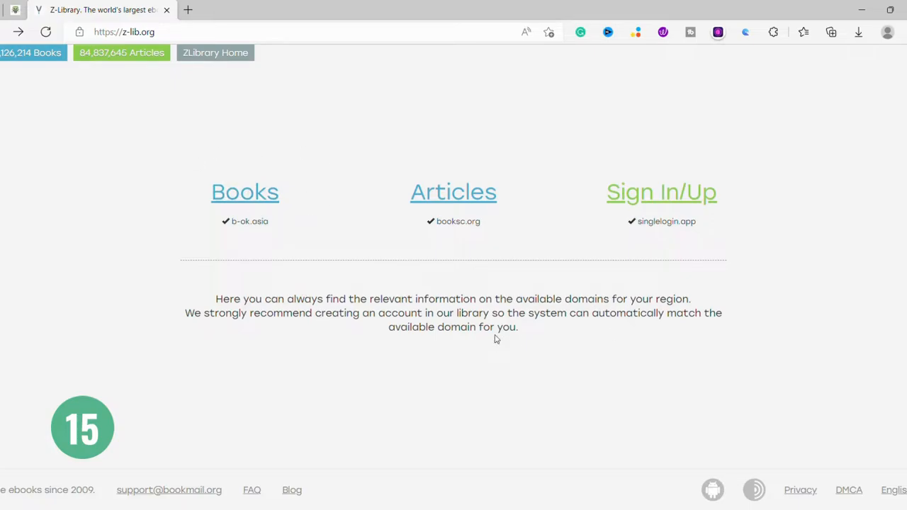
mouse_move(244, 171)
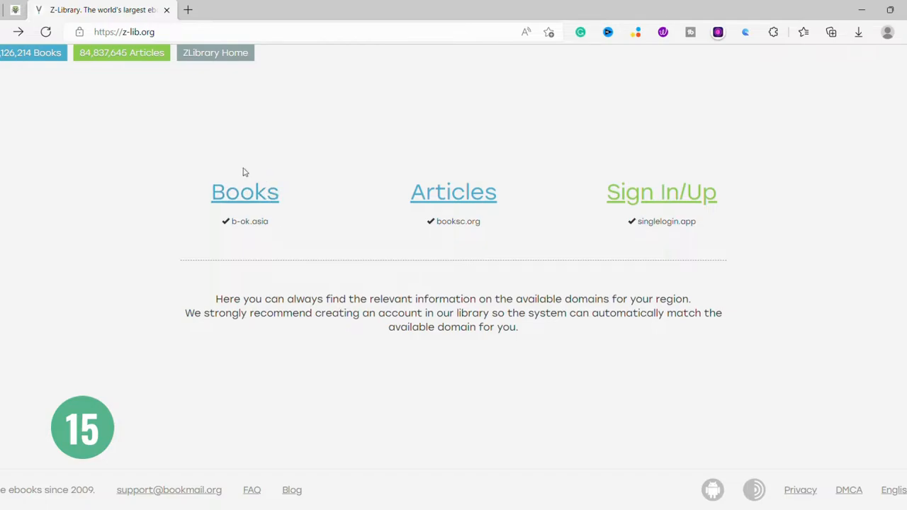
mouse_move(272, 207)
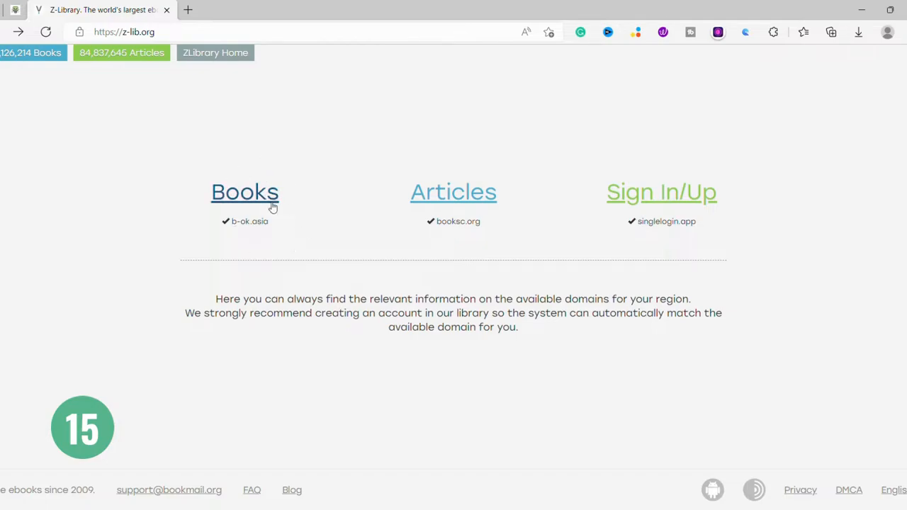
mouse_move(289, 214)
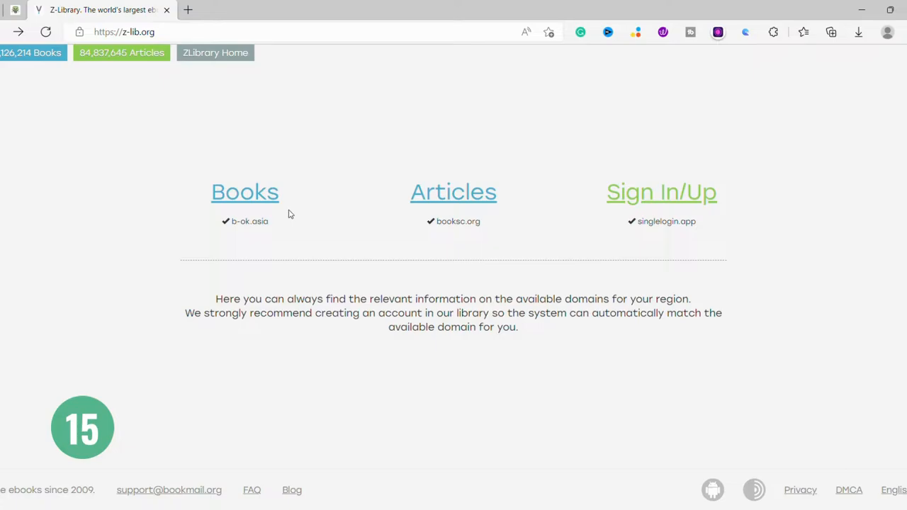
mouse_move(329, 192)
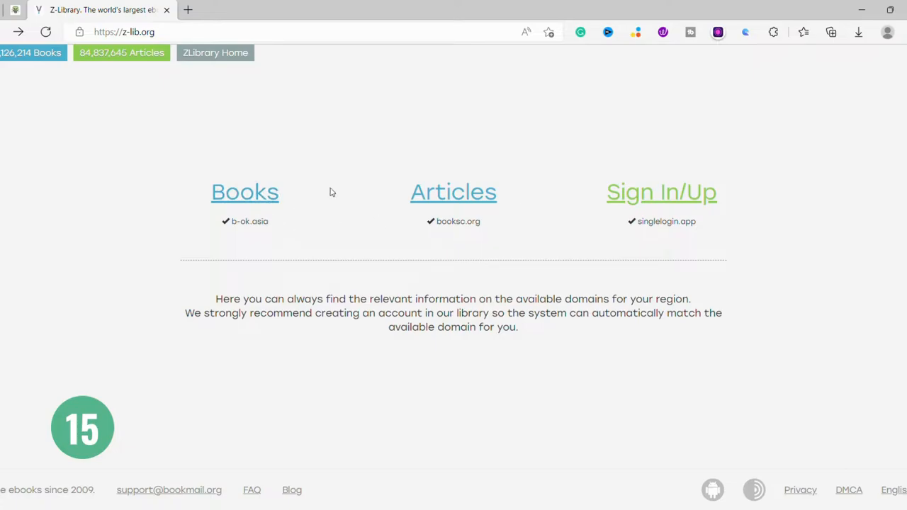
Step: Open the Books link (b-ok.asia) to reach the library's search bar and Most Popular covers
left_click(245, 192)
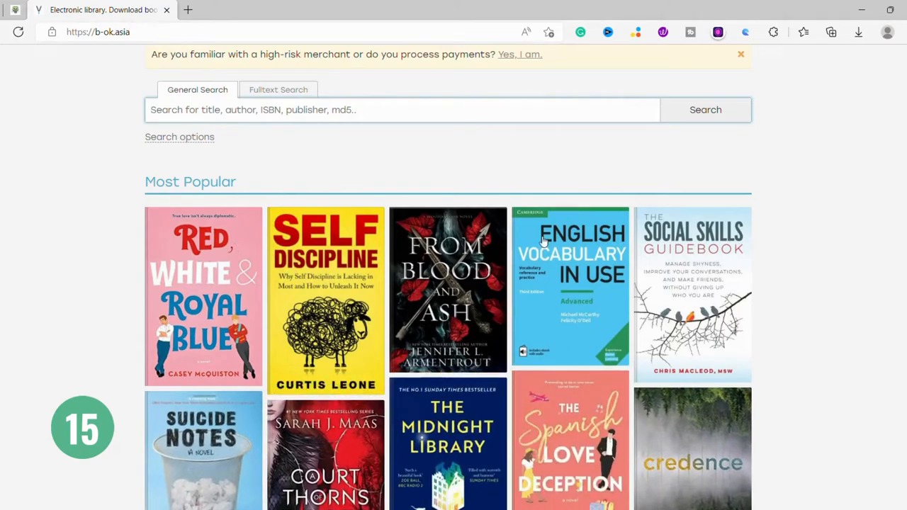
scroll("down", 3)
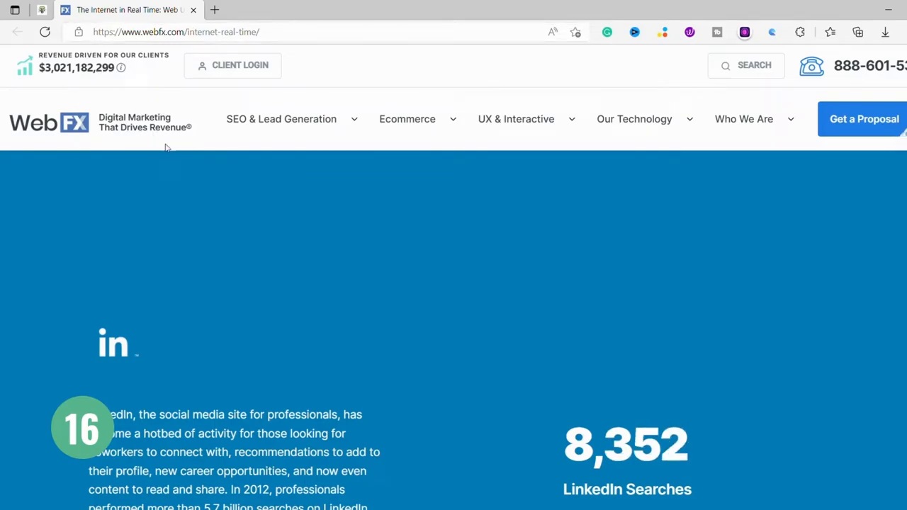
Step: Scroll through the live statistics to the LinkedIn searches and Instagram uploads and likes counters
scroll("down", 3)
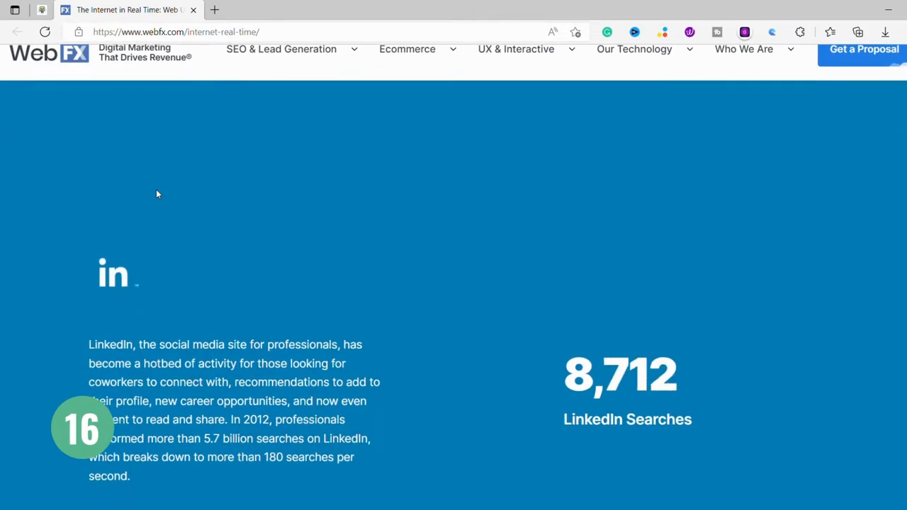
scroll("down", 3)
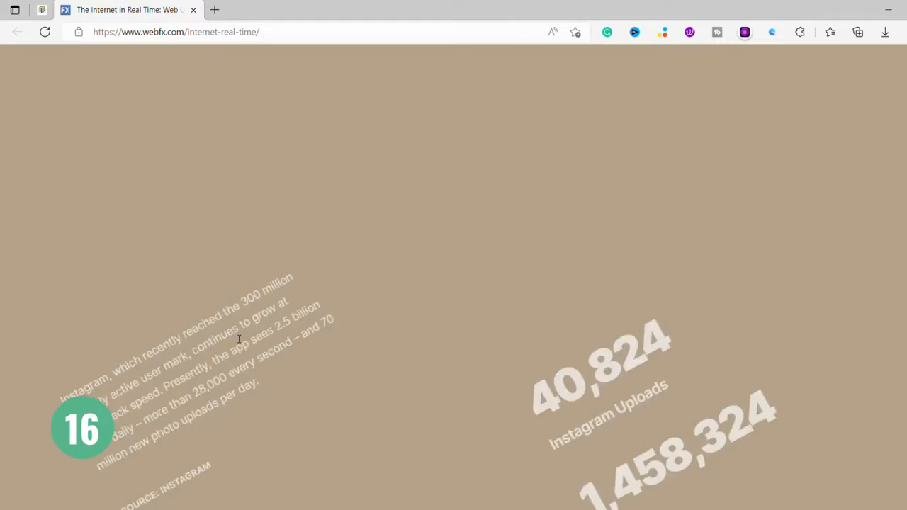
scroll("down", 3)
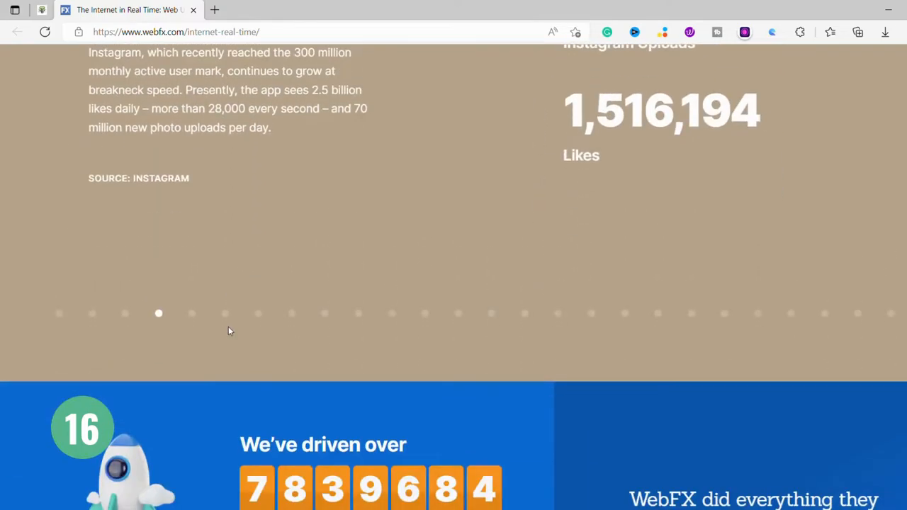
scroll("up", 3)
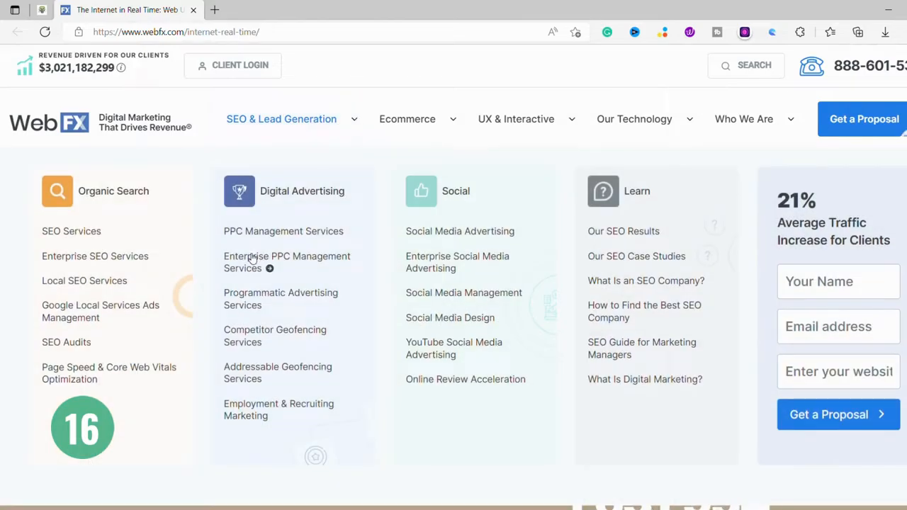
mouse_move(458, 406)
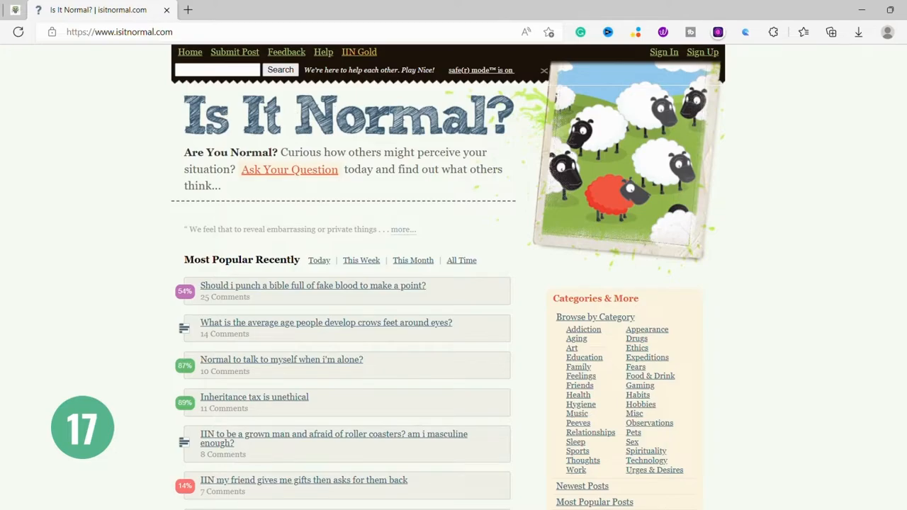
mouse_move(276, 203)
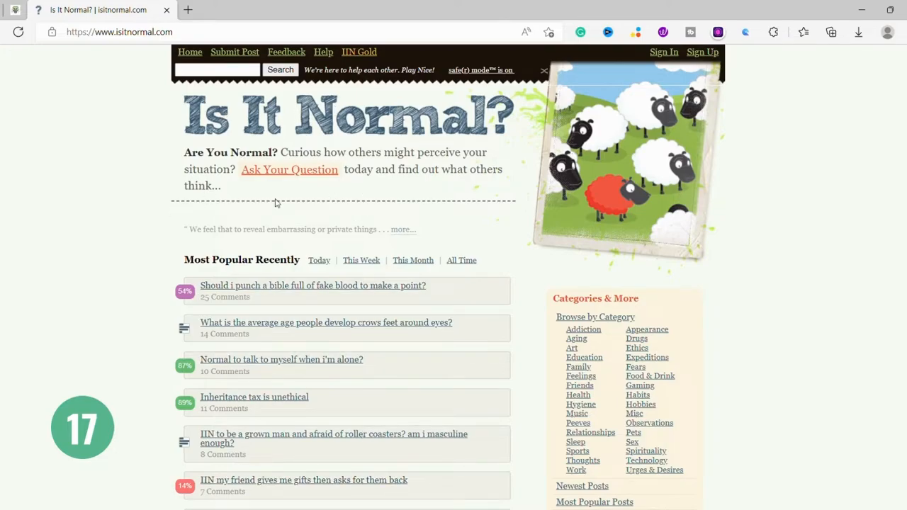
Step: Scroll the isitnormal.com homepage through Most Popular Recently down to Newest Posts
scroll("down", 3)
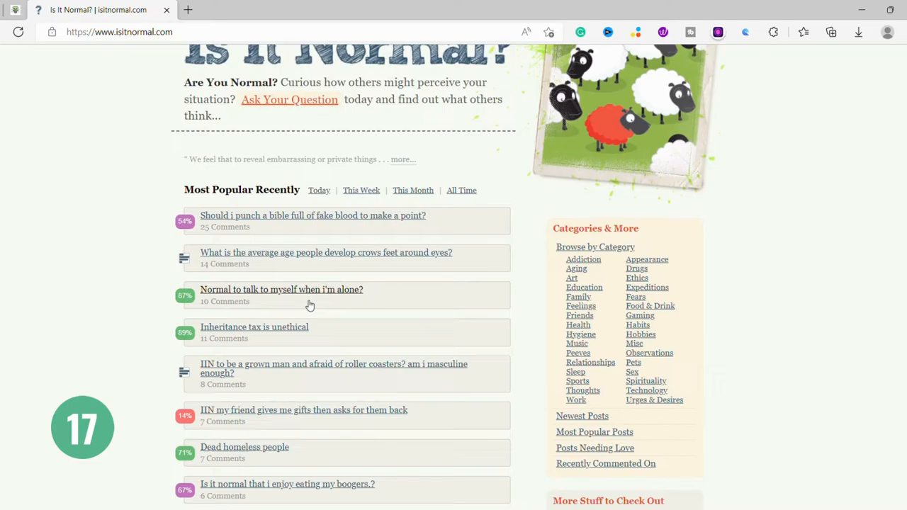
scroll("down", 3)
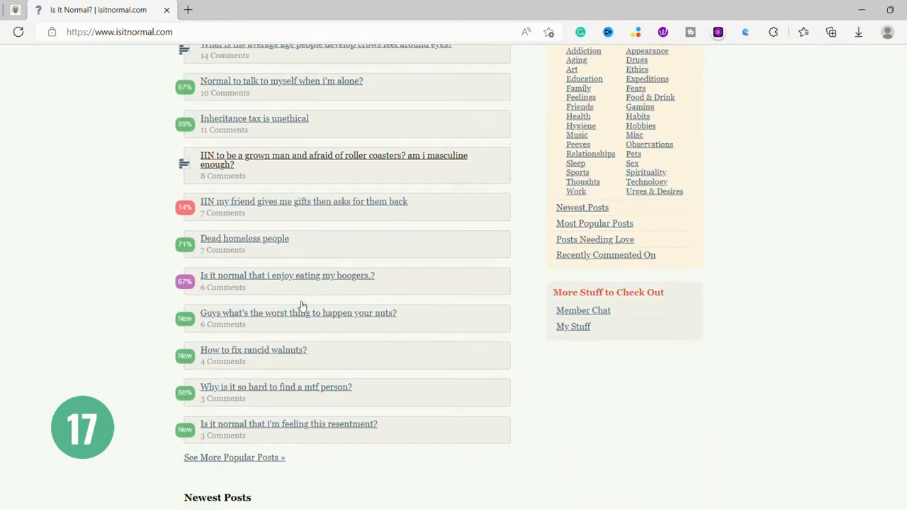
scroll("down", 3)
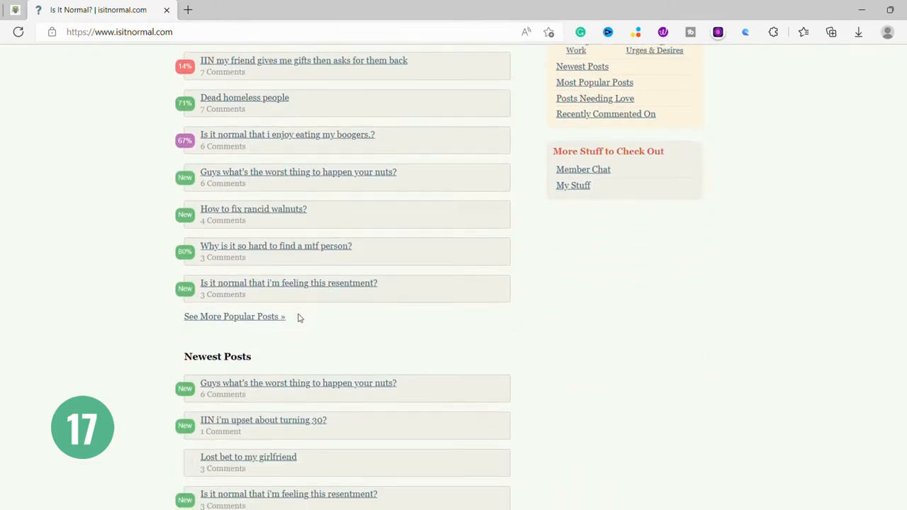
scroll("down", 3)
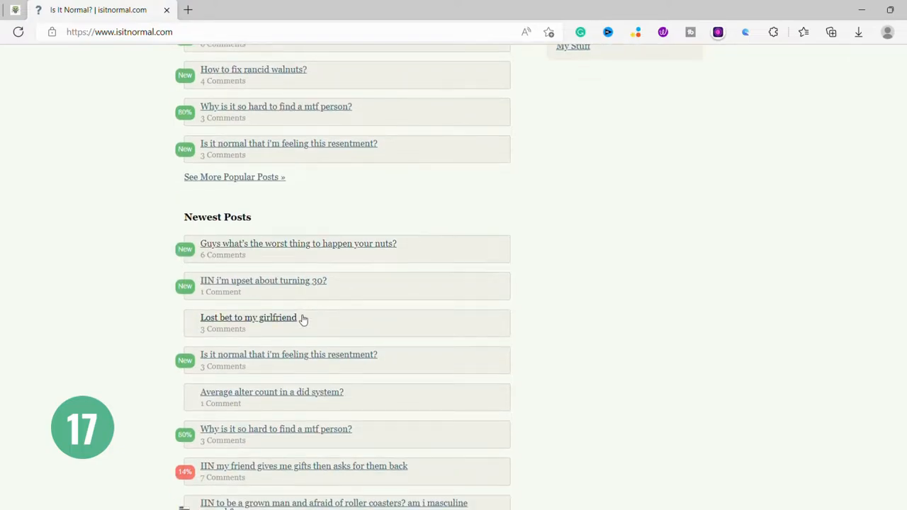
scroll("down", 3)
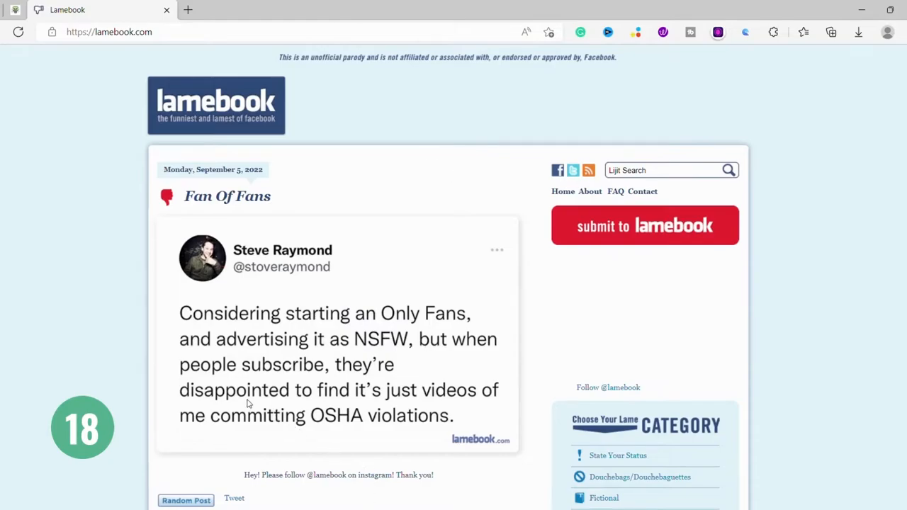
mouse_move(194, 119)
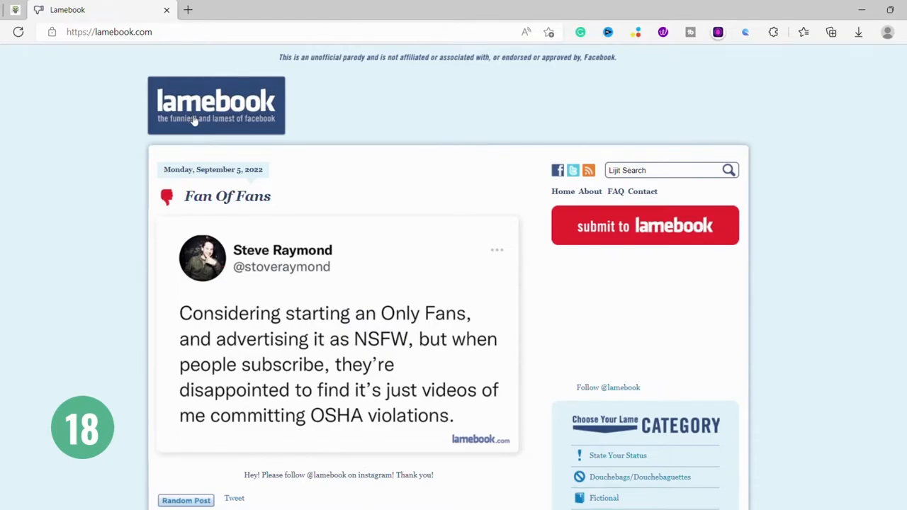
mouse_move(209, 211)
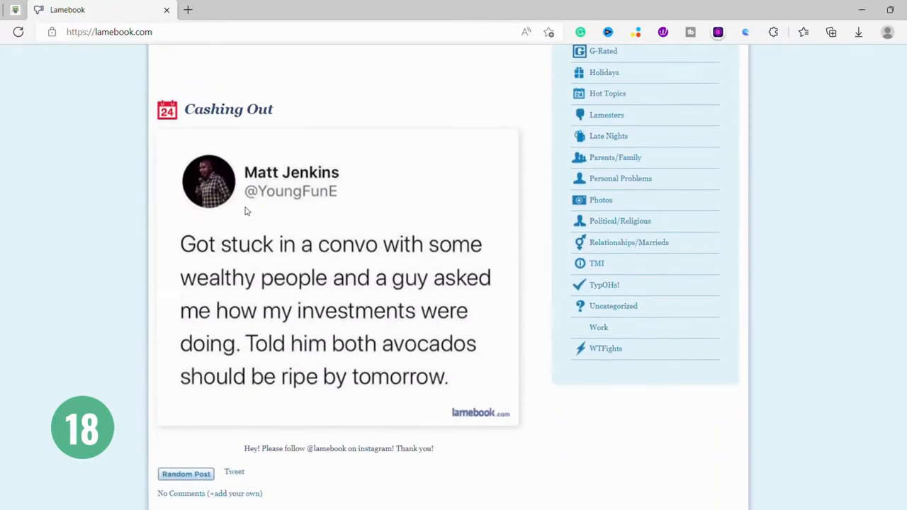
Step: Scroll the Lamebook posts from Fan Of Fans down to the page numbers, then back up
scroll("down", 3)
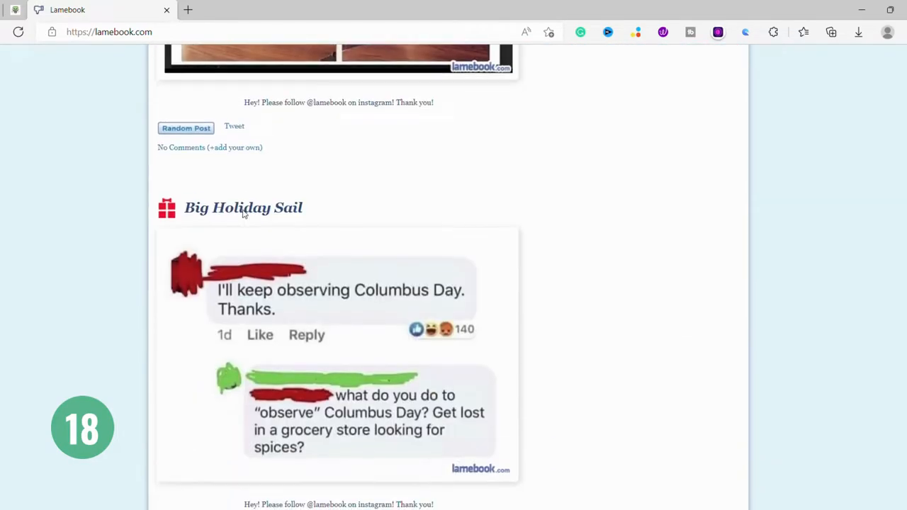
scroll("down", 3)
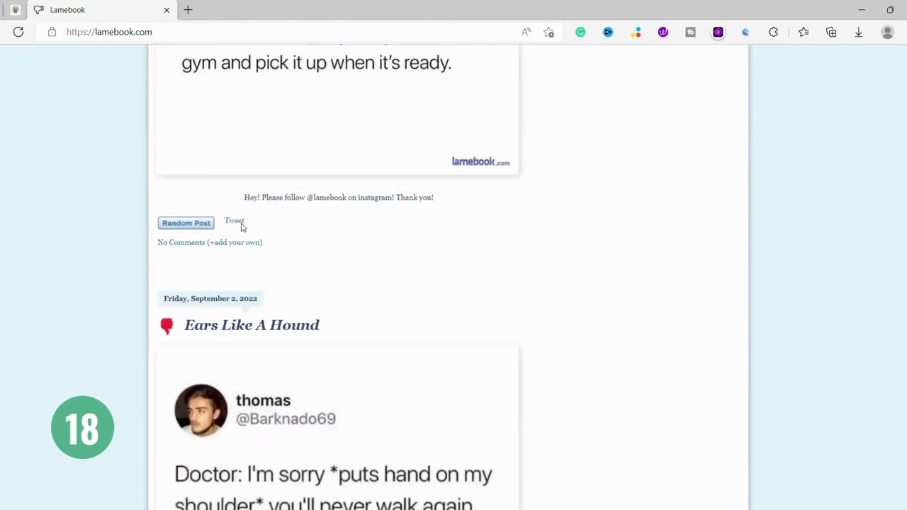
scroll("down", 3)
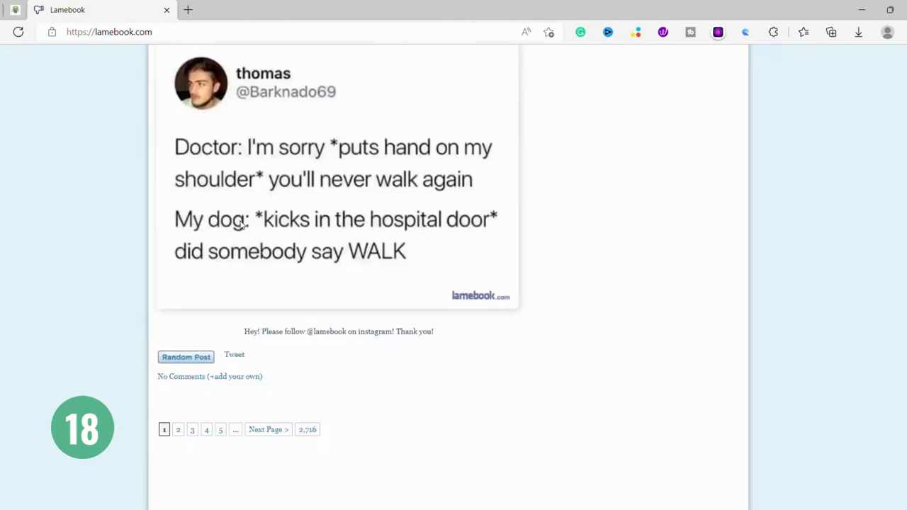
left_click(186, 356)
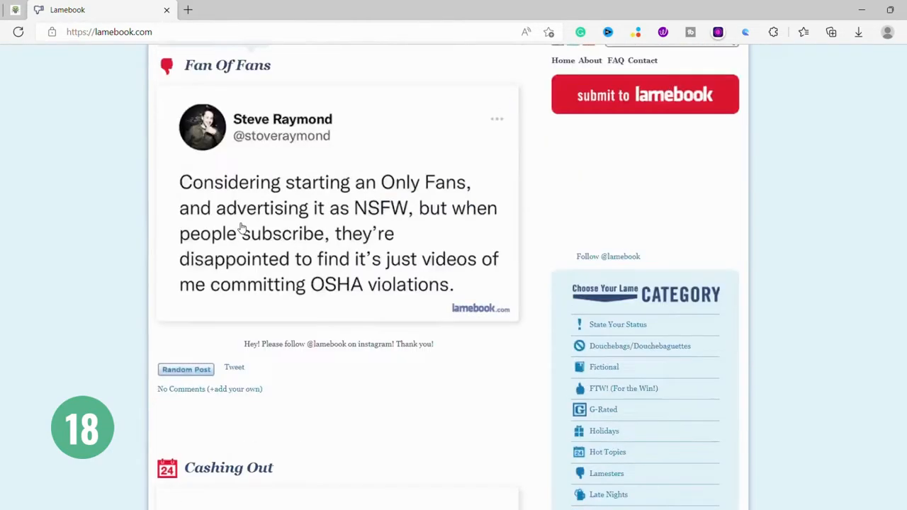
scroll("up", 3)
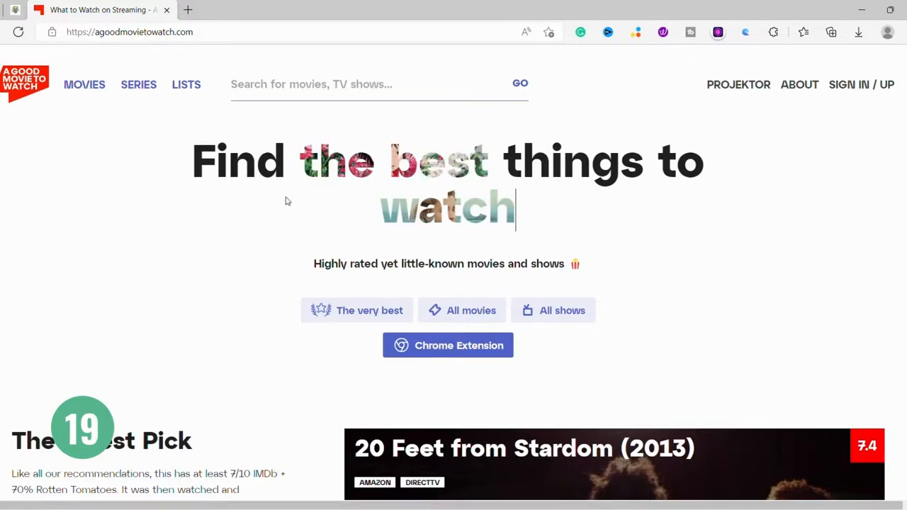
Step: Reach 'Random from The Very Best' and load another random top-rated movie pick
scroll("down", 3)
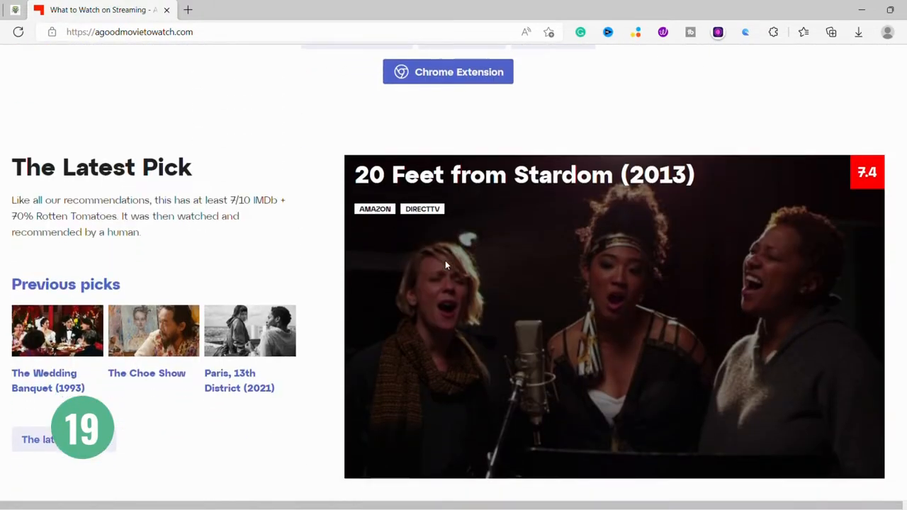
scroll("down", 3)
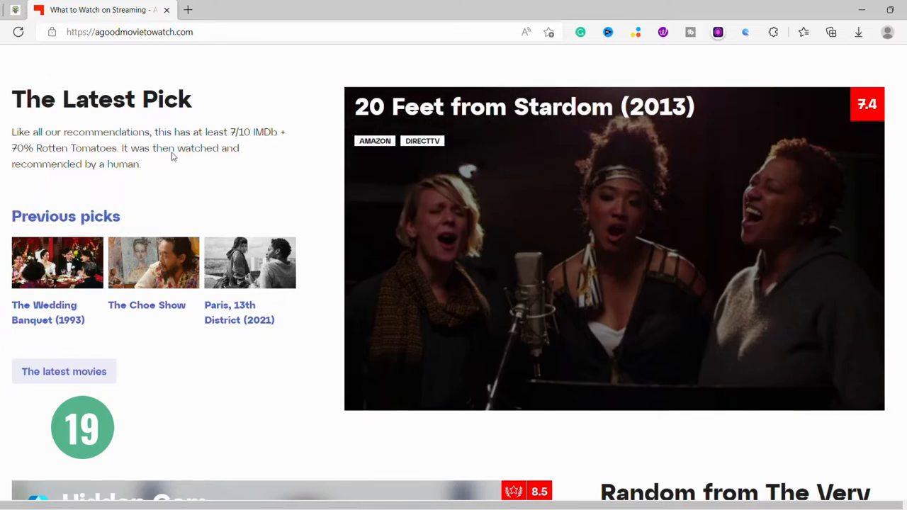
mouse_move(157, 247)
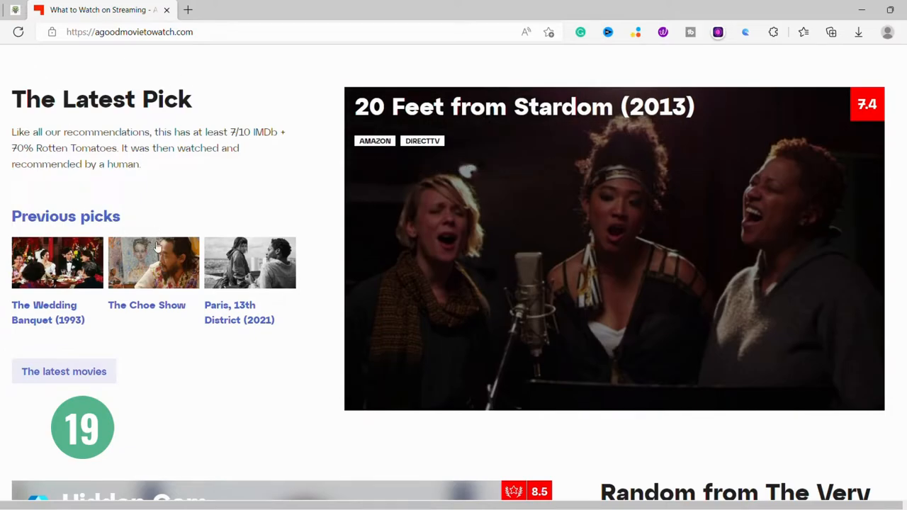
scroll("down", 3)
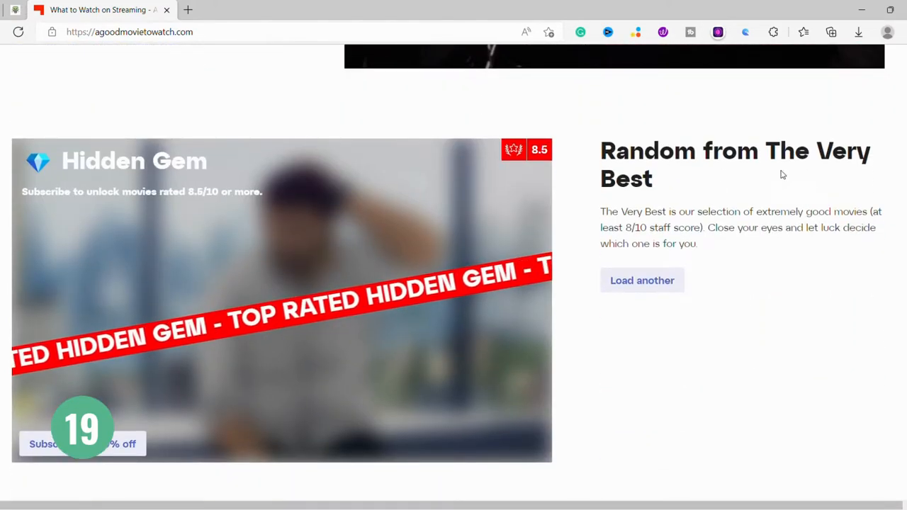
left_click(642, 280)
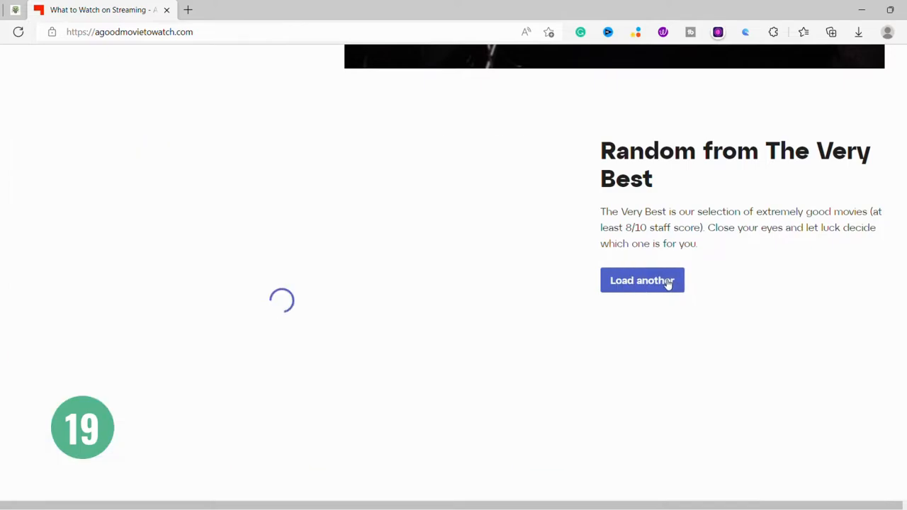
left_click(641, 280)
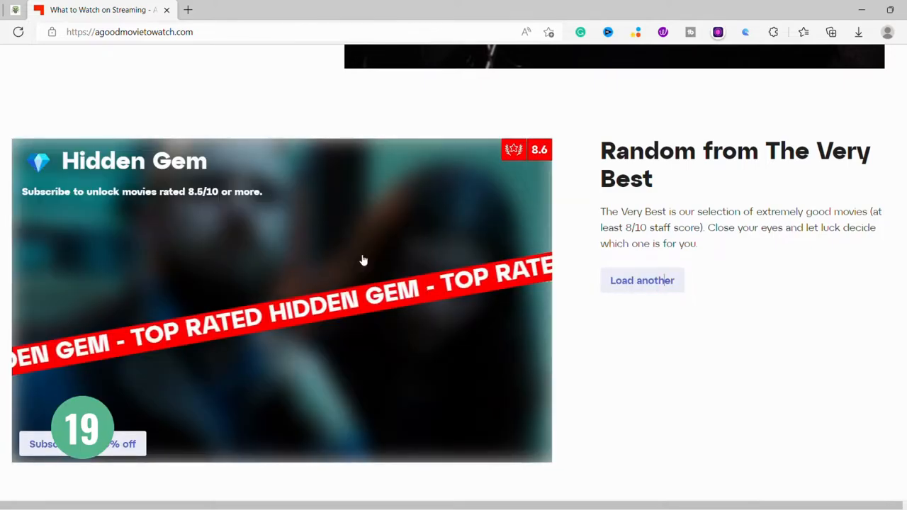
Step: Browse the new random pick and the rest of the homepage back toward the header
scroll("down", 3)
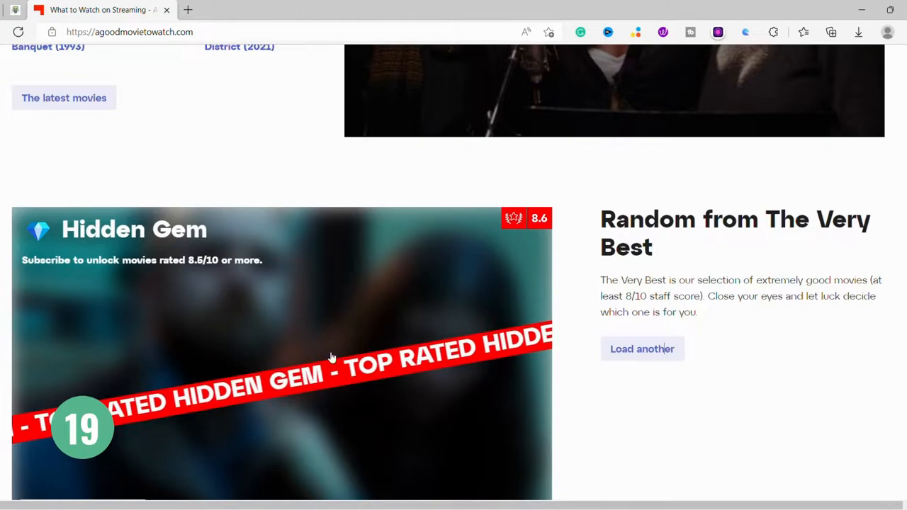
scroll("down", 3)
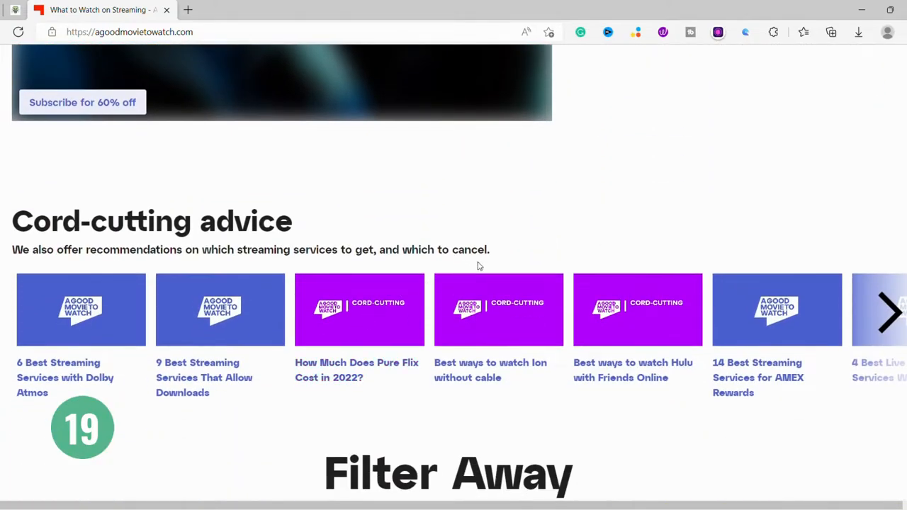
scroll("up", 3)
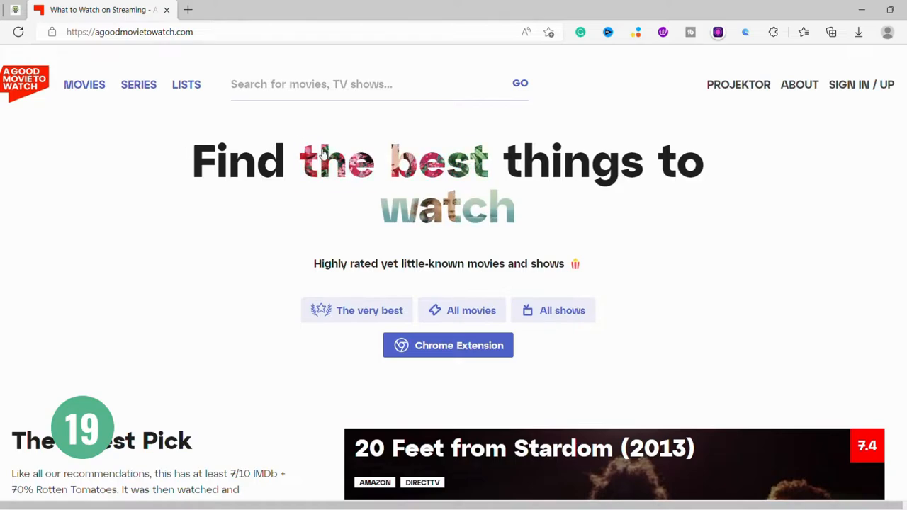
scroll("down", 3)
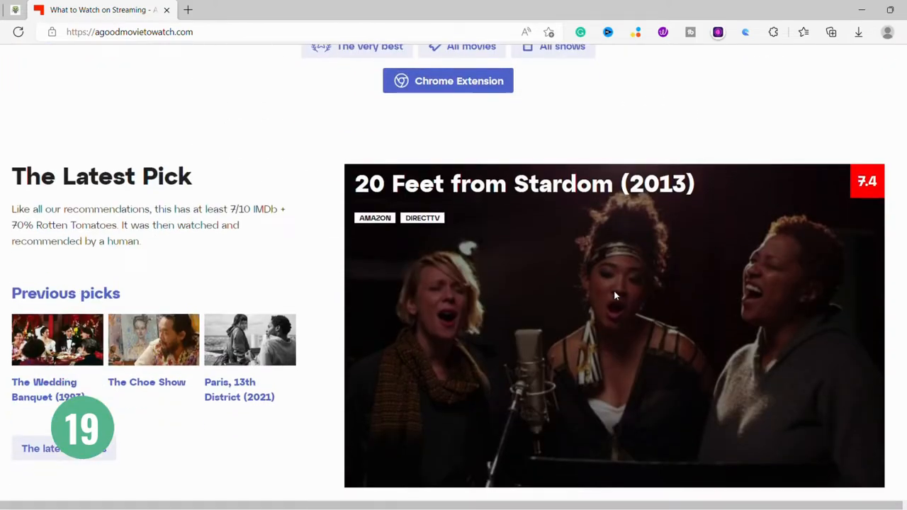
scroll("up", 3)
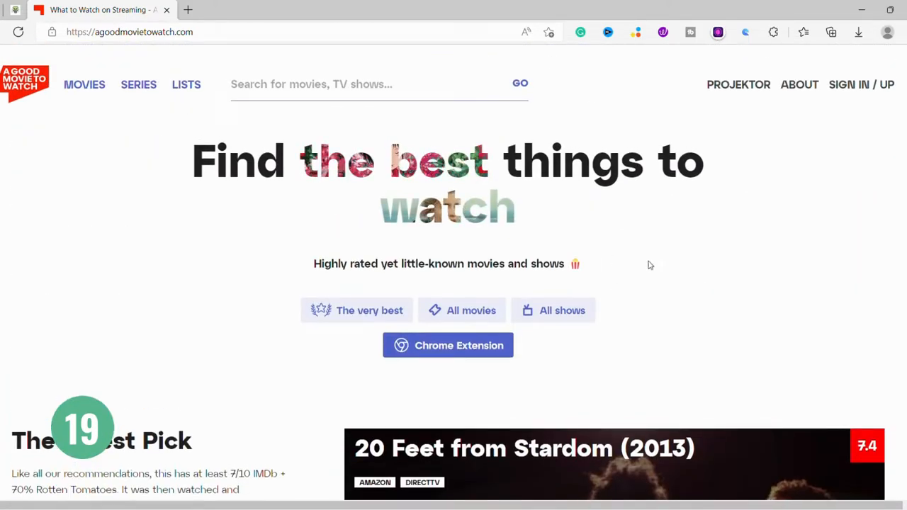
scroll("down", 3)
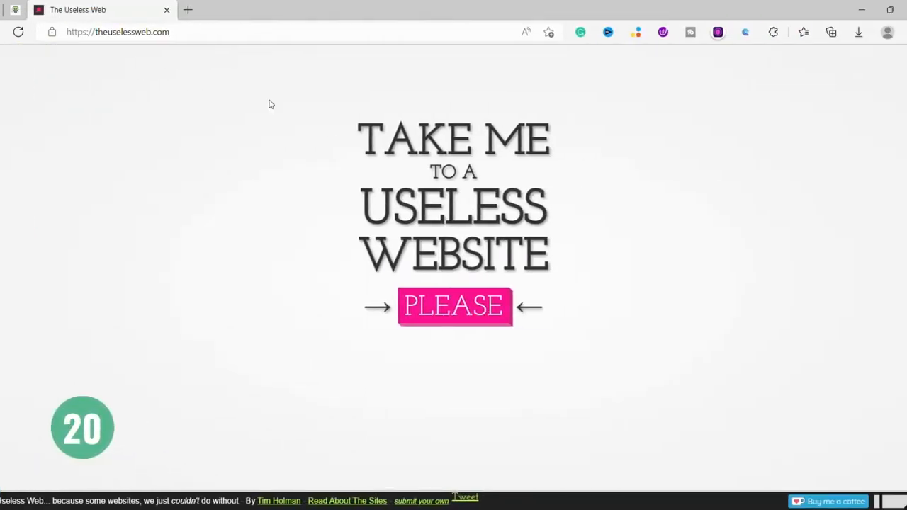
mouse_move(468, 68)
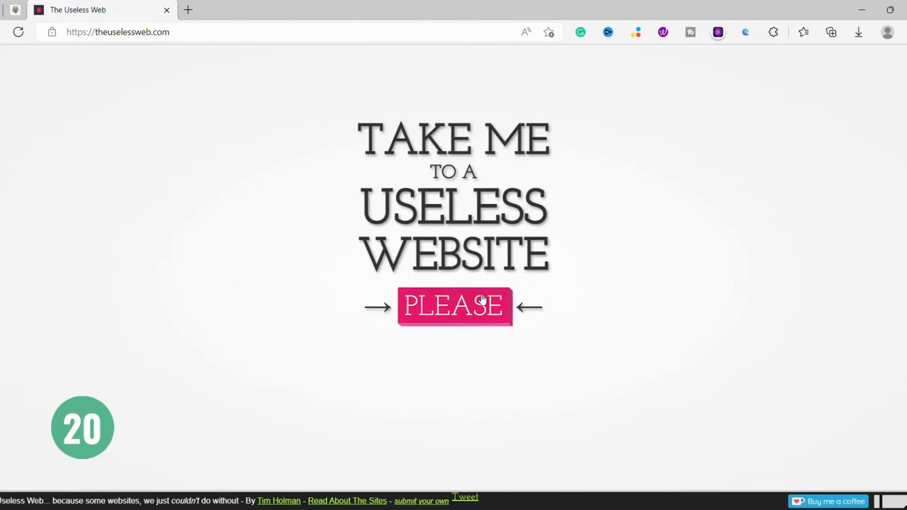
Step: Hit the pink PLEASE button to be taken to a random useless website
left_click(453, 306)
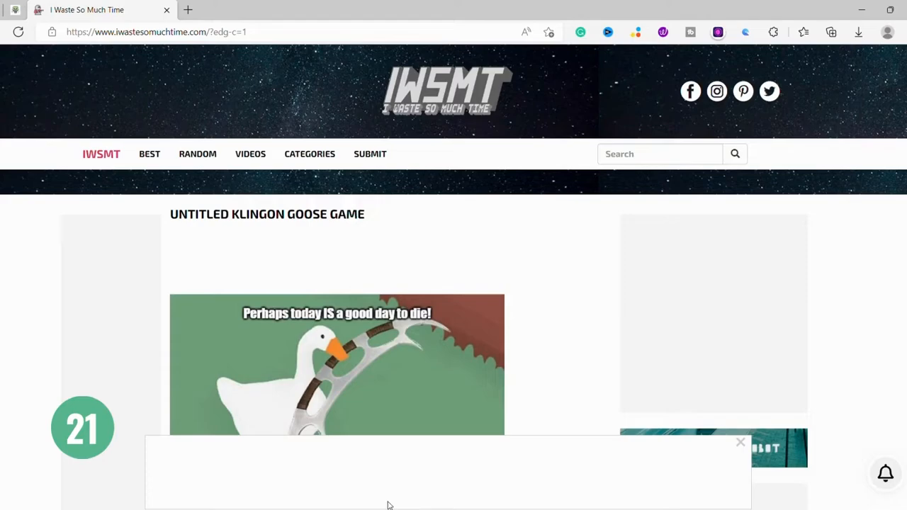
mouse_move(397, 259)
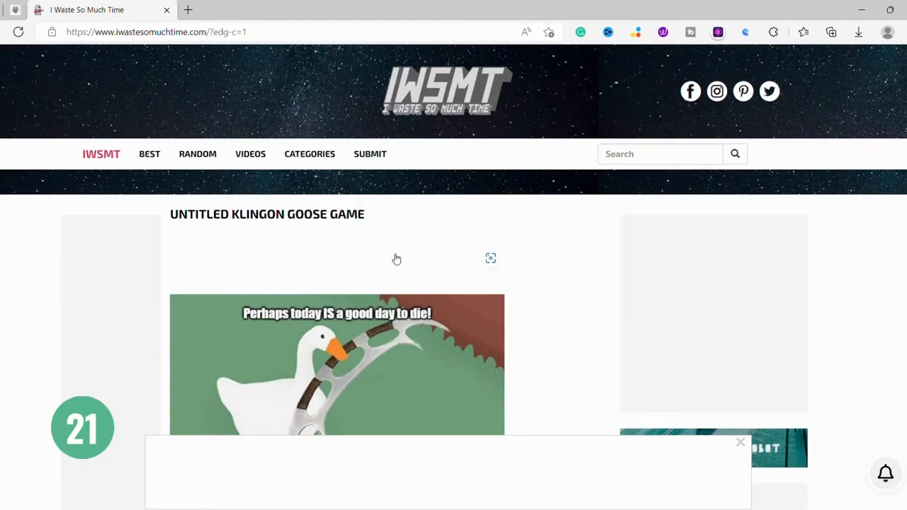
scroll("down", 3)
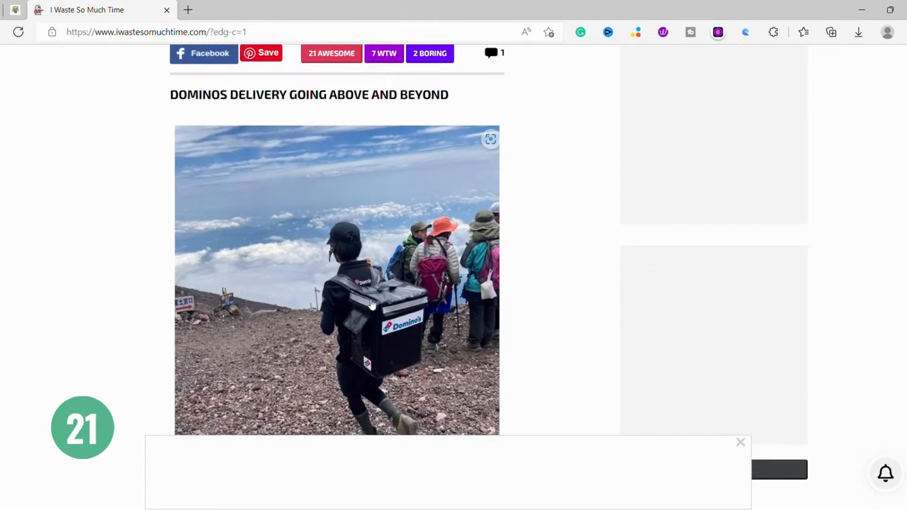
scroll("down", 3)
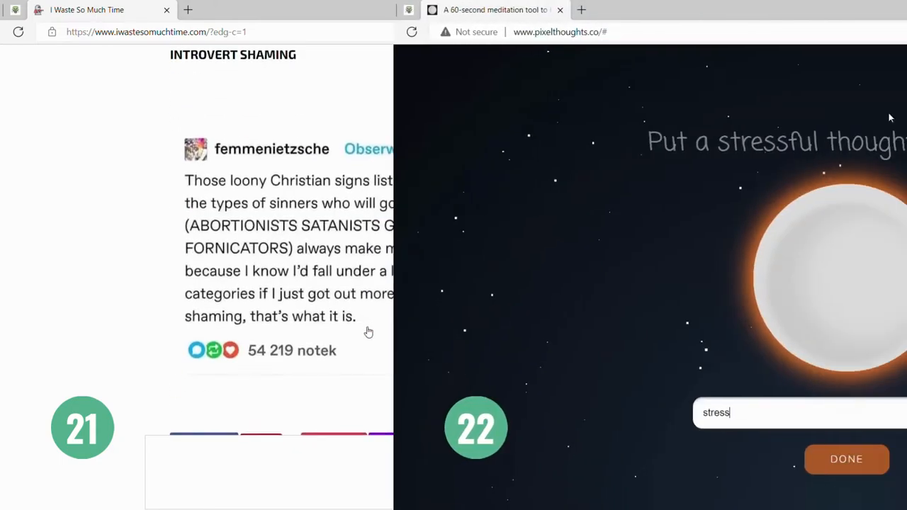
Step: Enter the thought 'stress' into the star and submit DONE to start the 60-second meditation
left_click(168, 10)
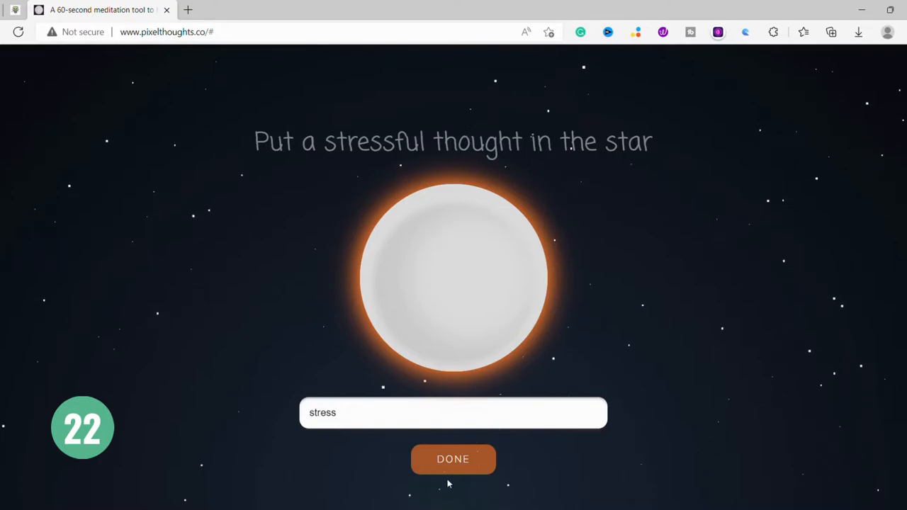
left_click(453, 459)
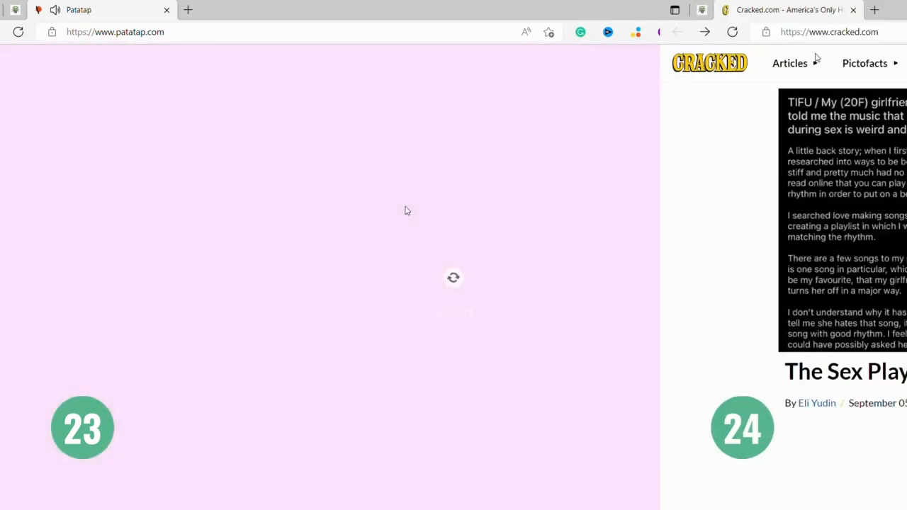
Step: Scroll the Cracked homepage through its latest article lists down to the footer
left_click(166, 10)
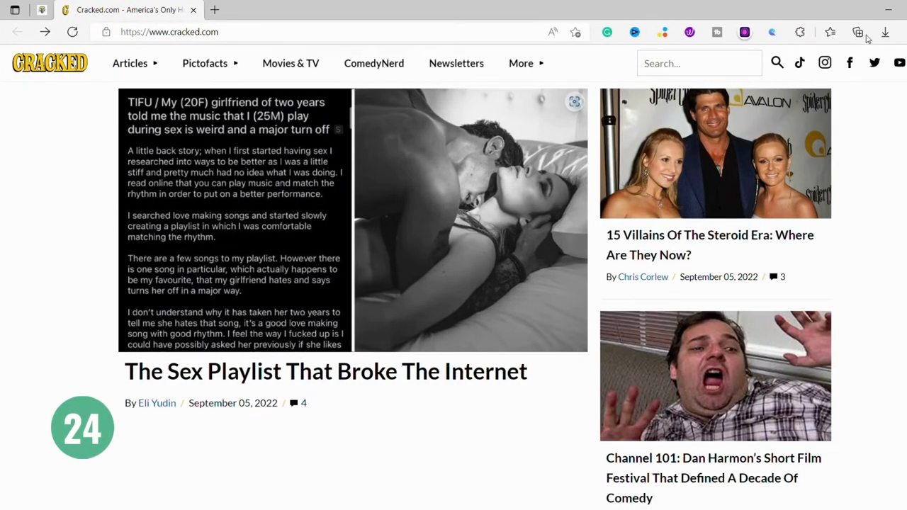
mouse_move(128, 167)
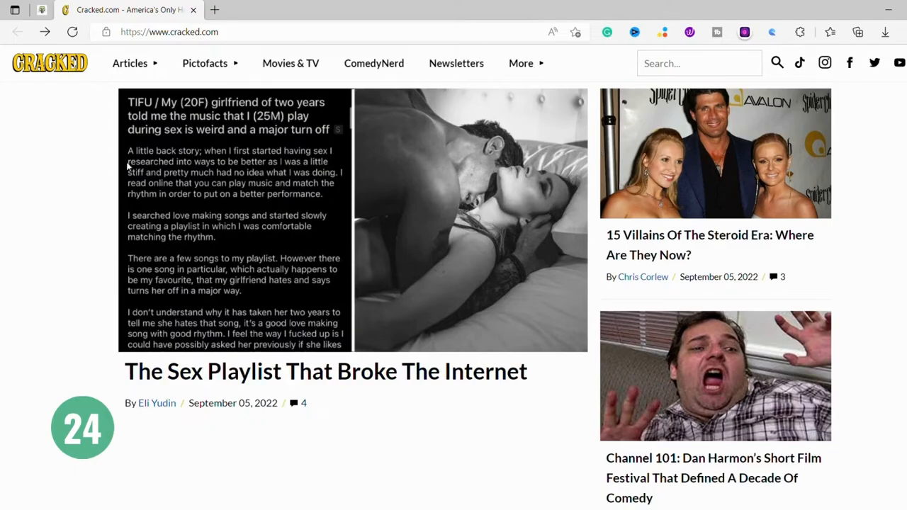
scroll("down", 3)
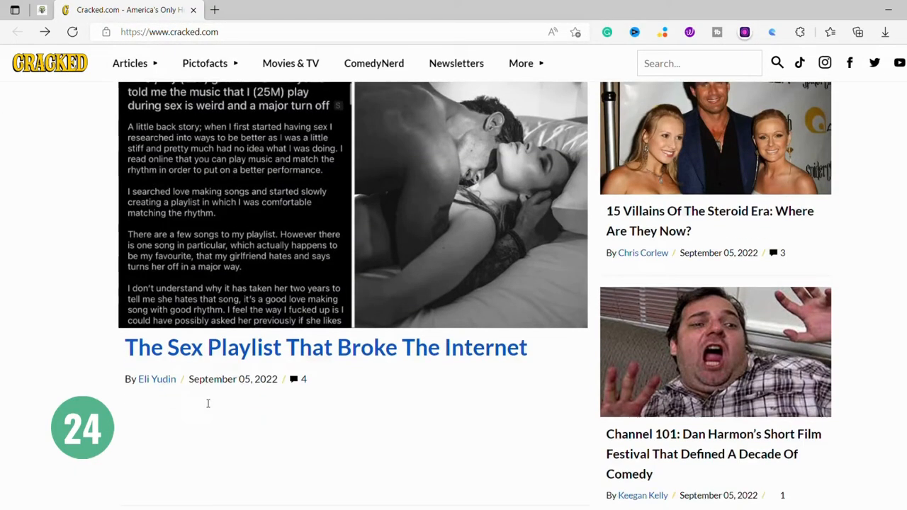
scroll("down", 3)
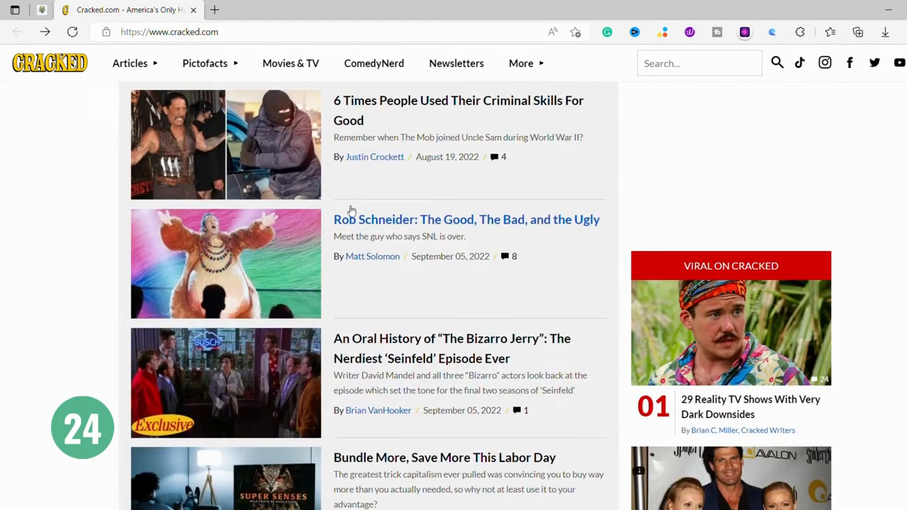
scroll("down", 3)
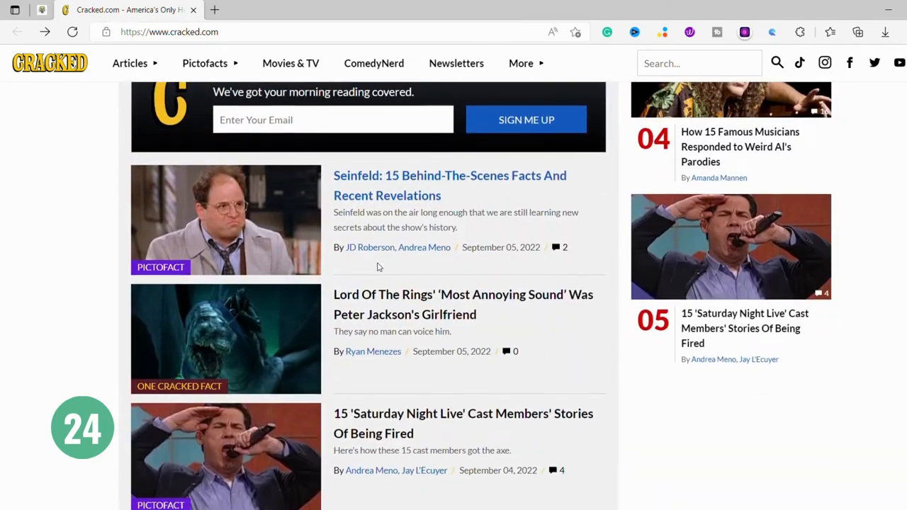
scroll("down", 3)
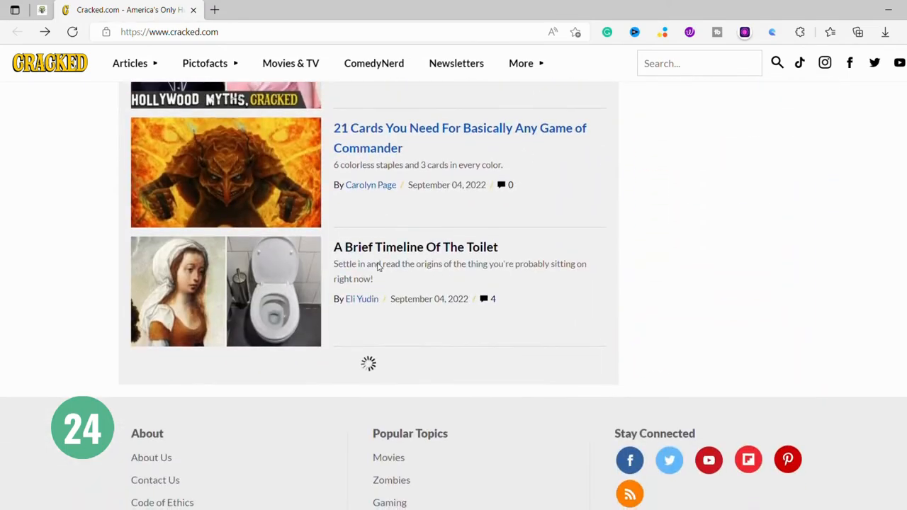
scroll("down", 3)
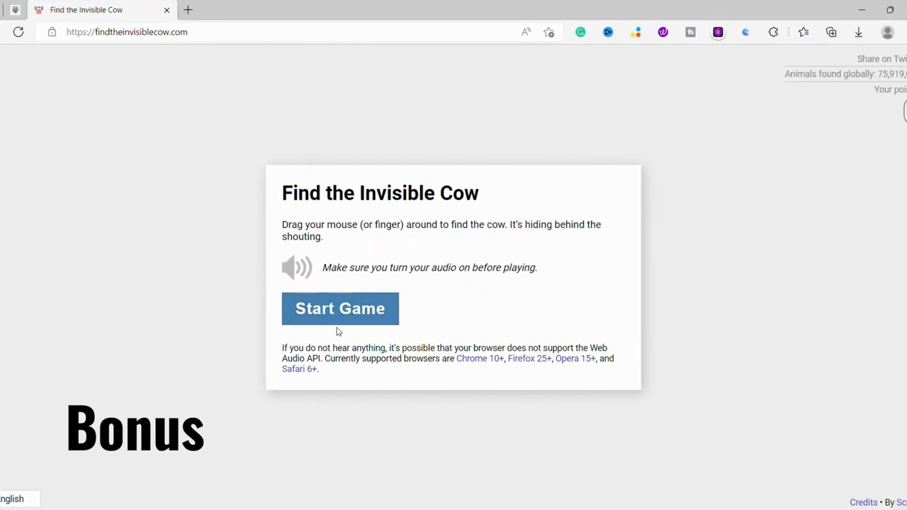
Step: On findtheinvisiblecow.com, start the Find the Invisible Cow game
left_click(340, 308)
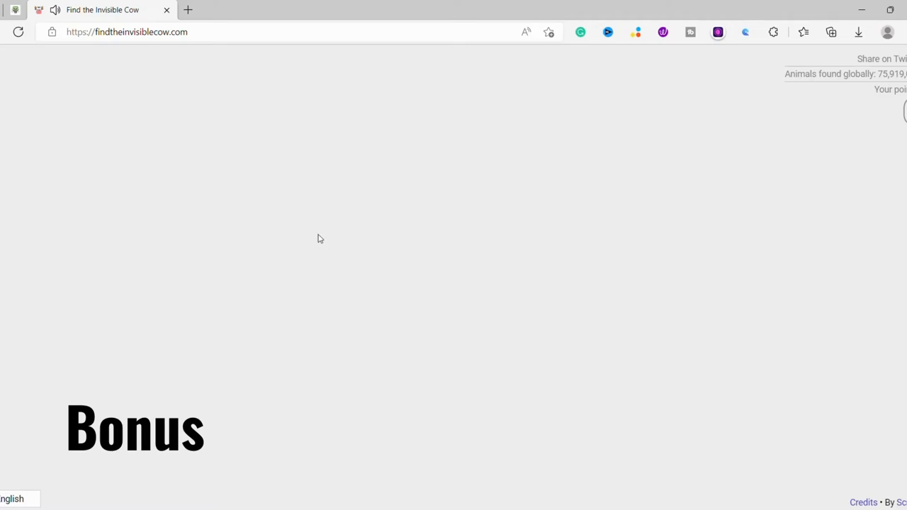